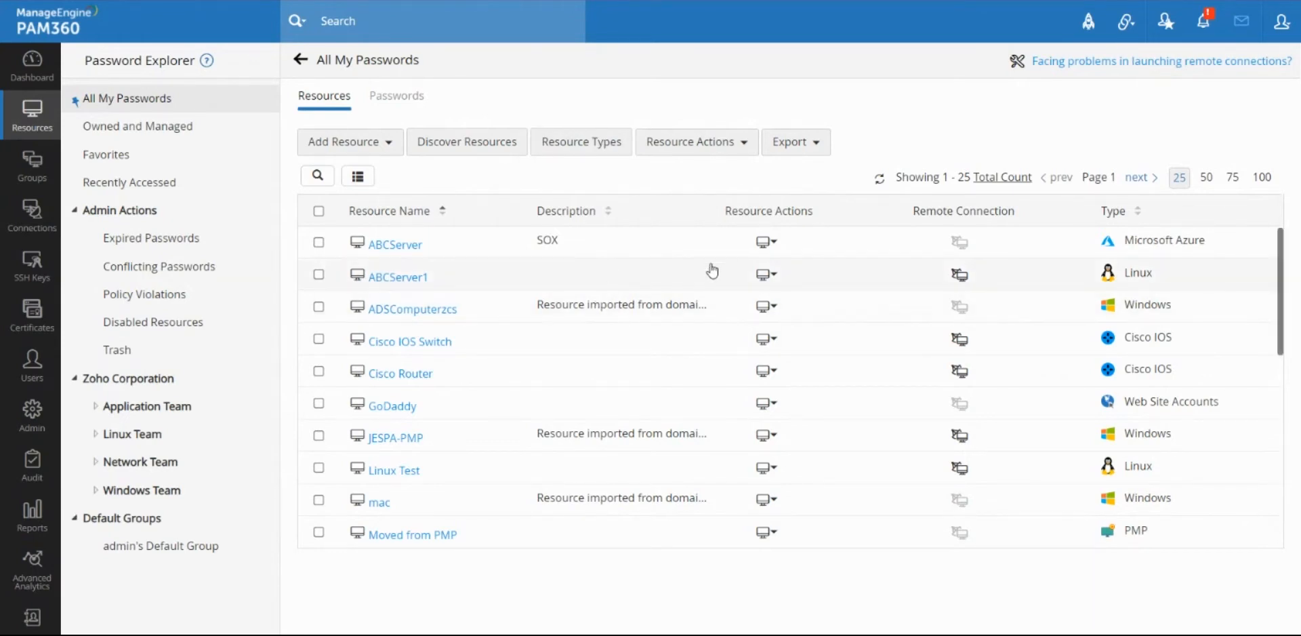
{"action": "mouse_move", "coordinate": [710, 294]}
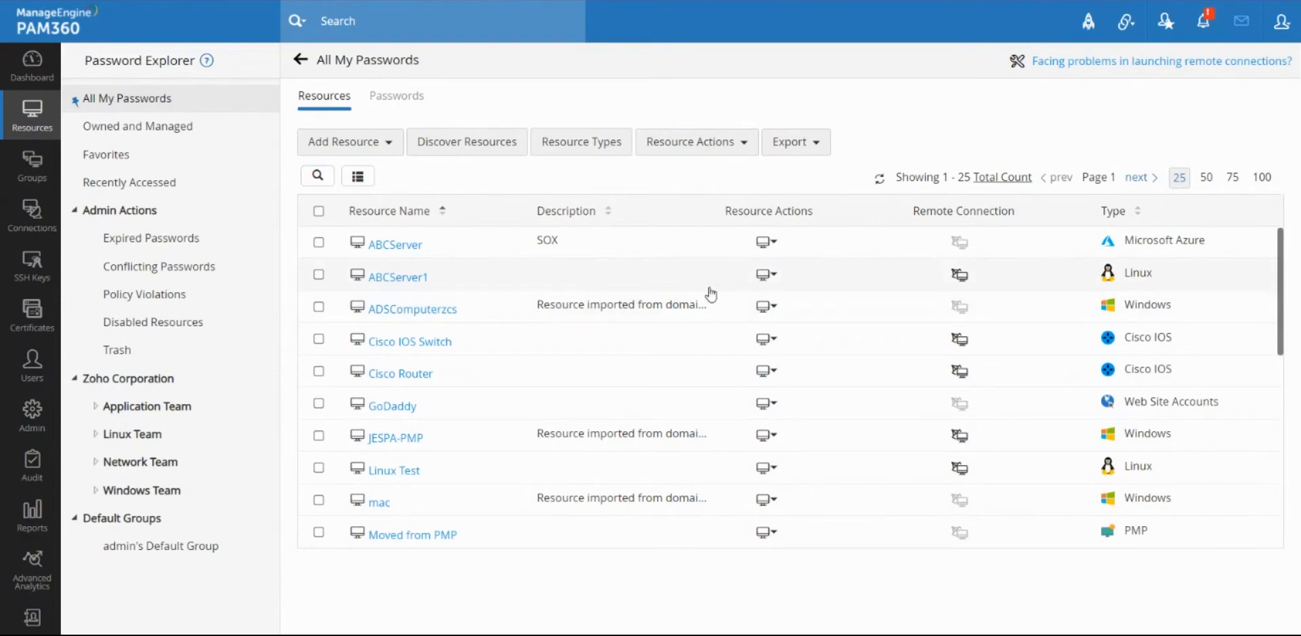
{"action": "mouse_move", "coordinate": [703, 286]}
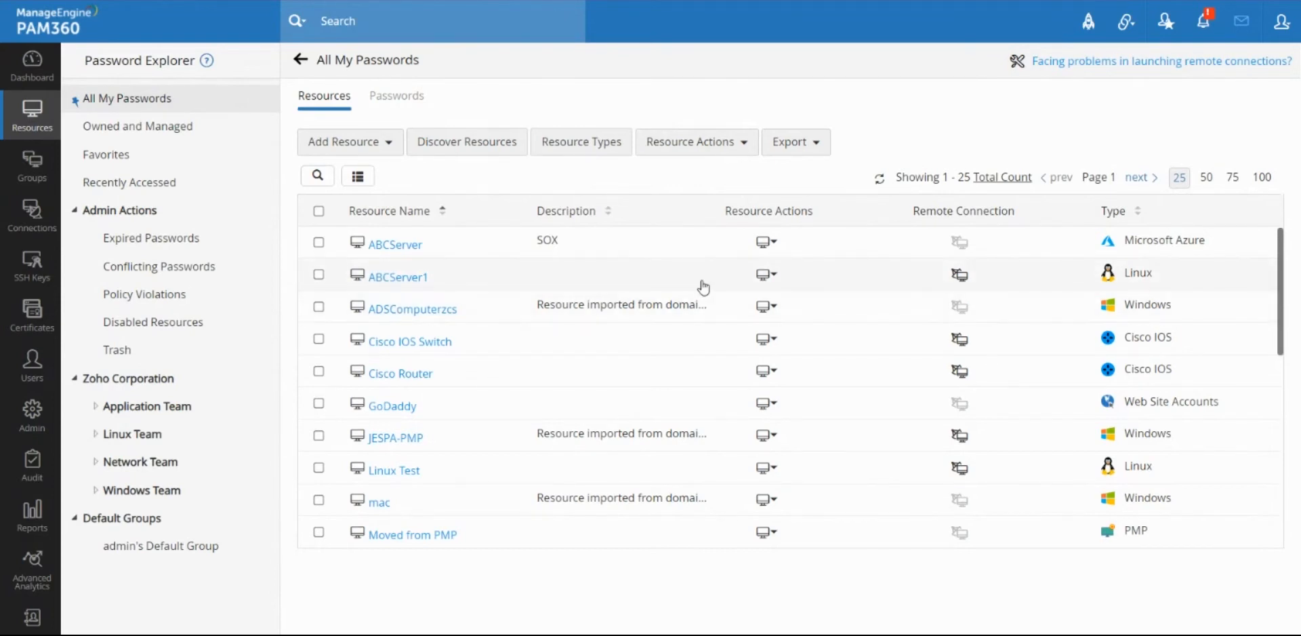
{"action": "mouse_move", "coordinate": [662, 283]}
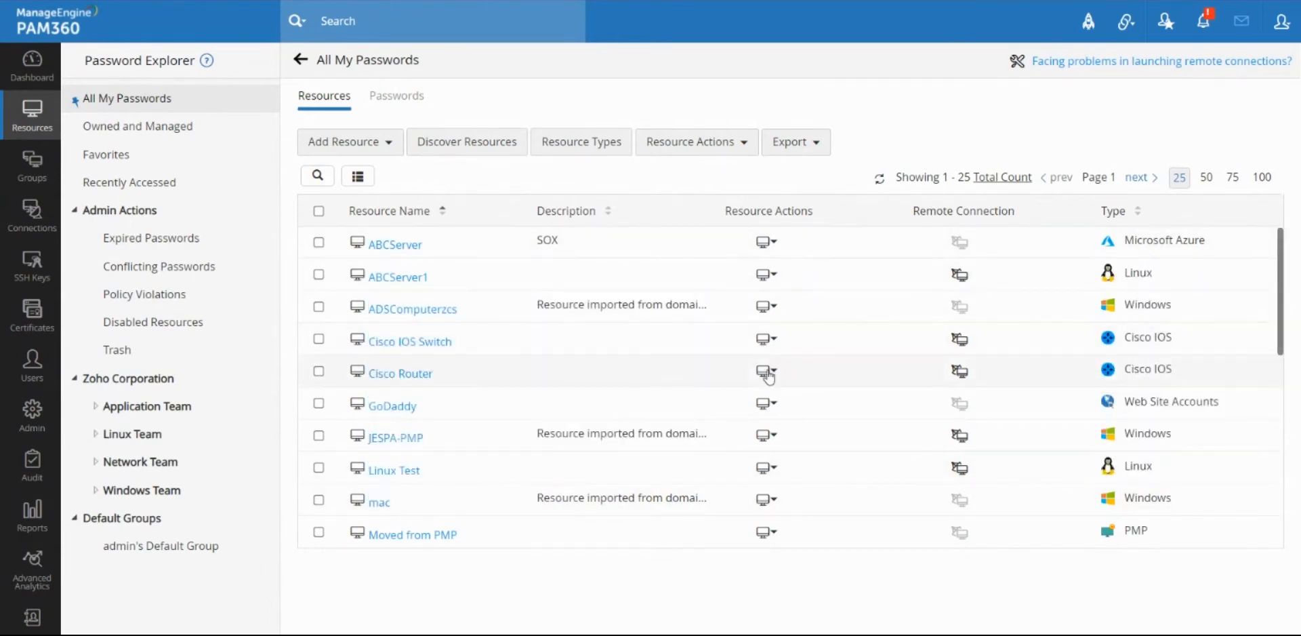
{"action": "mouse_move", "coordinate": [855, 160]}
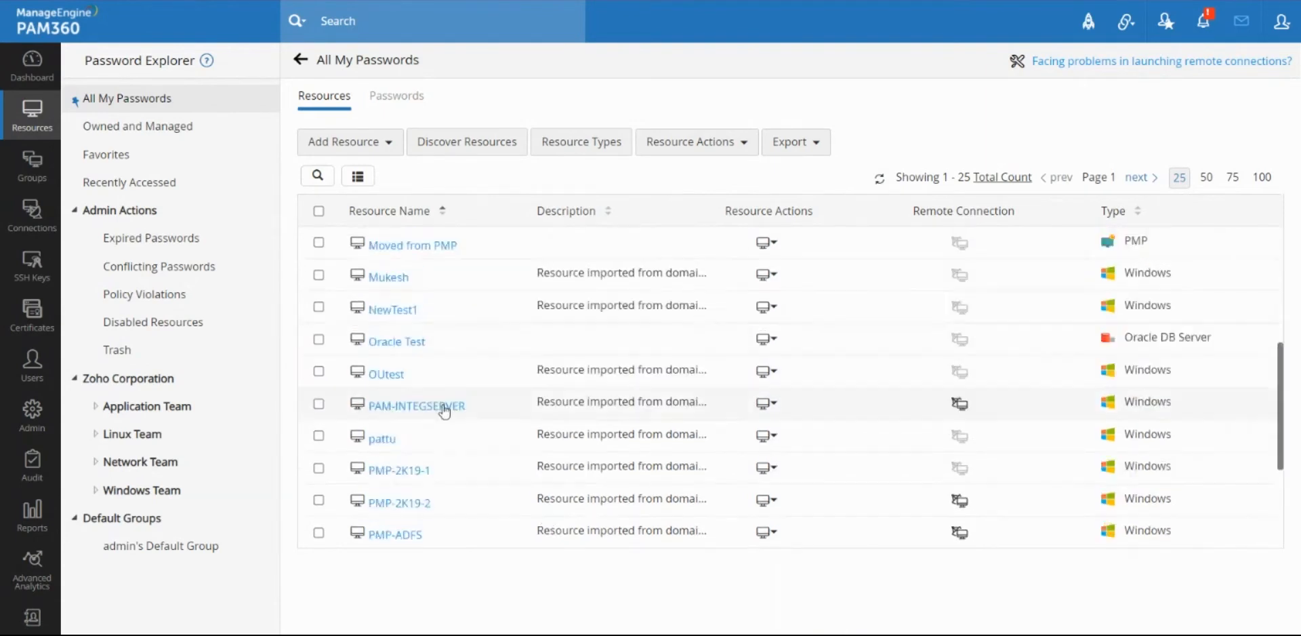
Add a new user account named 'Guest' to the PMP-ADFS resource and save it
{"action": "scroll", "scroll_direction": "down", "scroll_amount": 3}
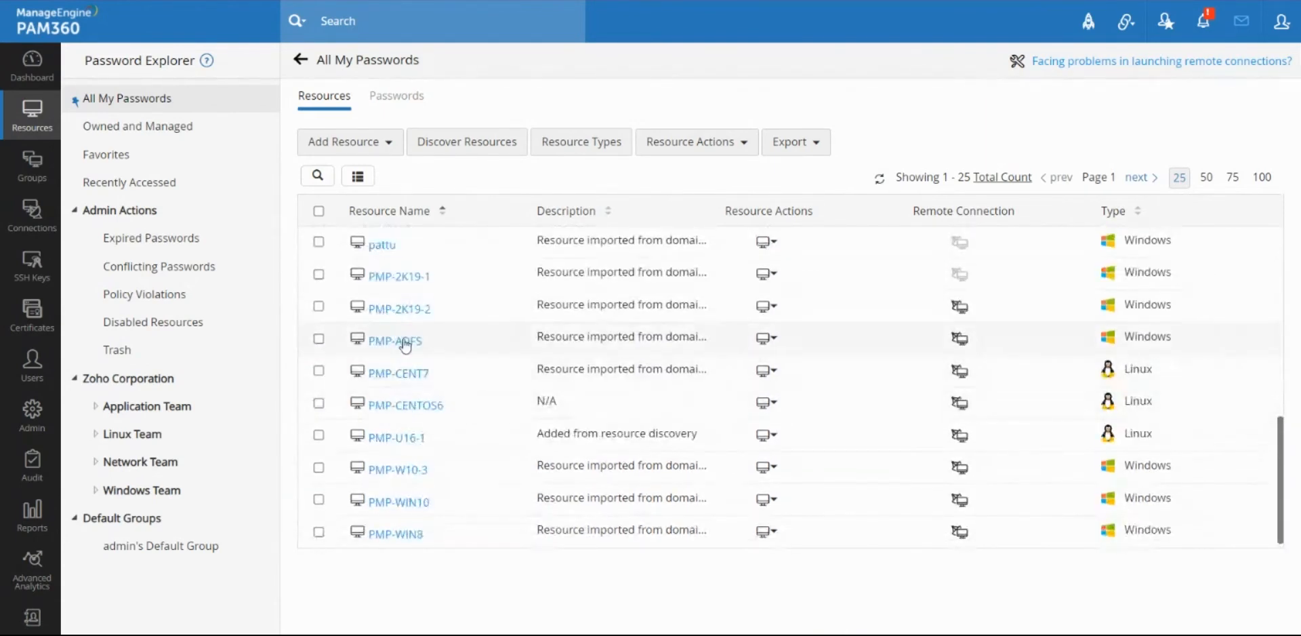
{"action": "left_click", "coordinate": [387, 340]}
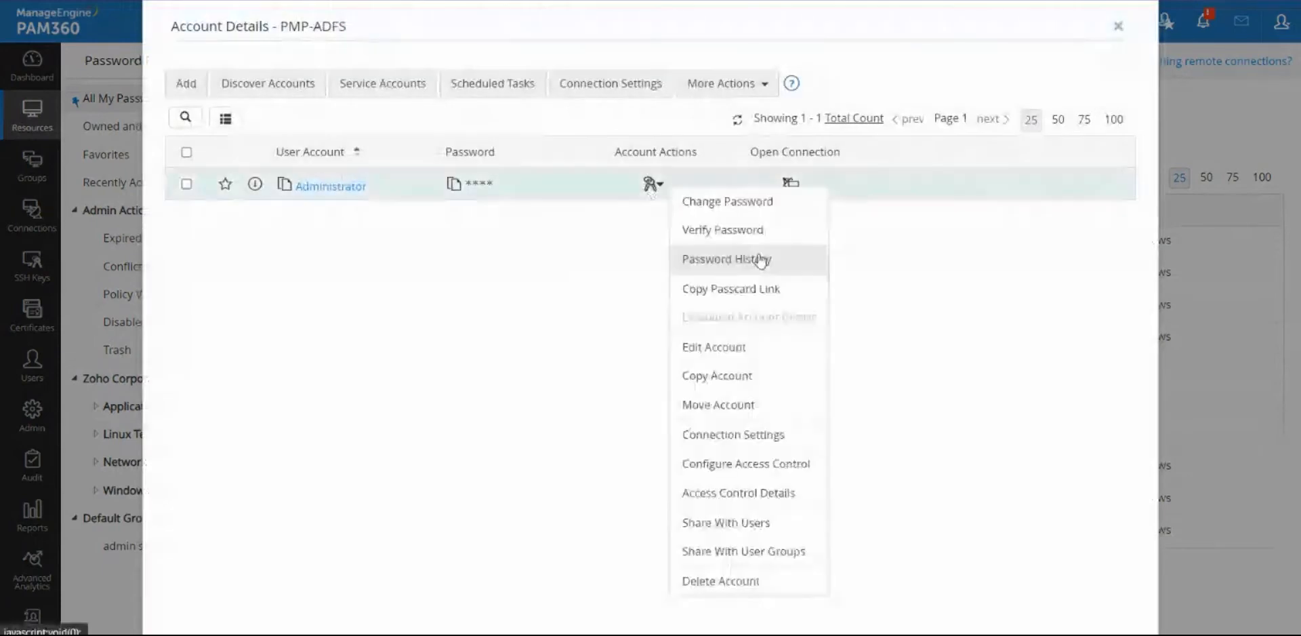
{"action": "left_click", "coordinate": [577, 262]}
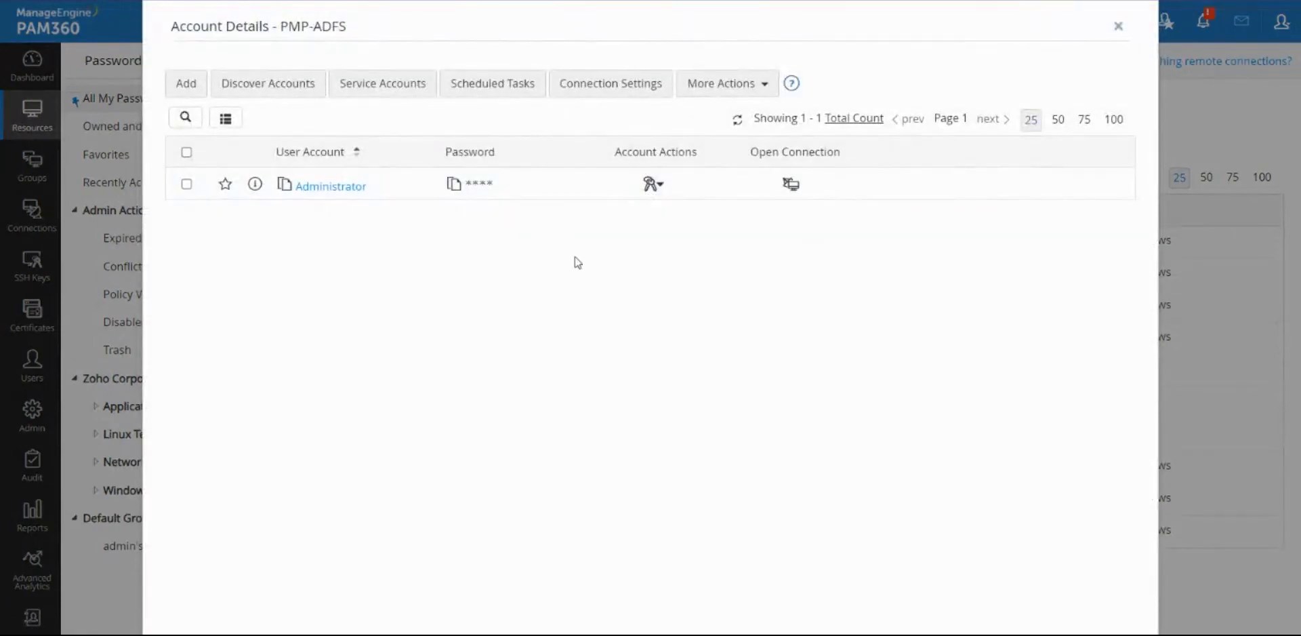
{"action": "mouse_move", "coordinate": [658, 293]}
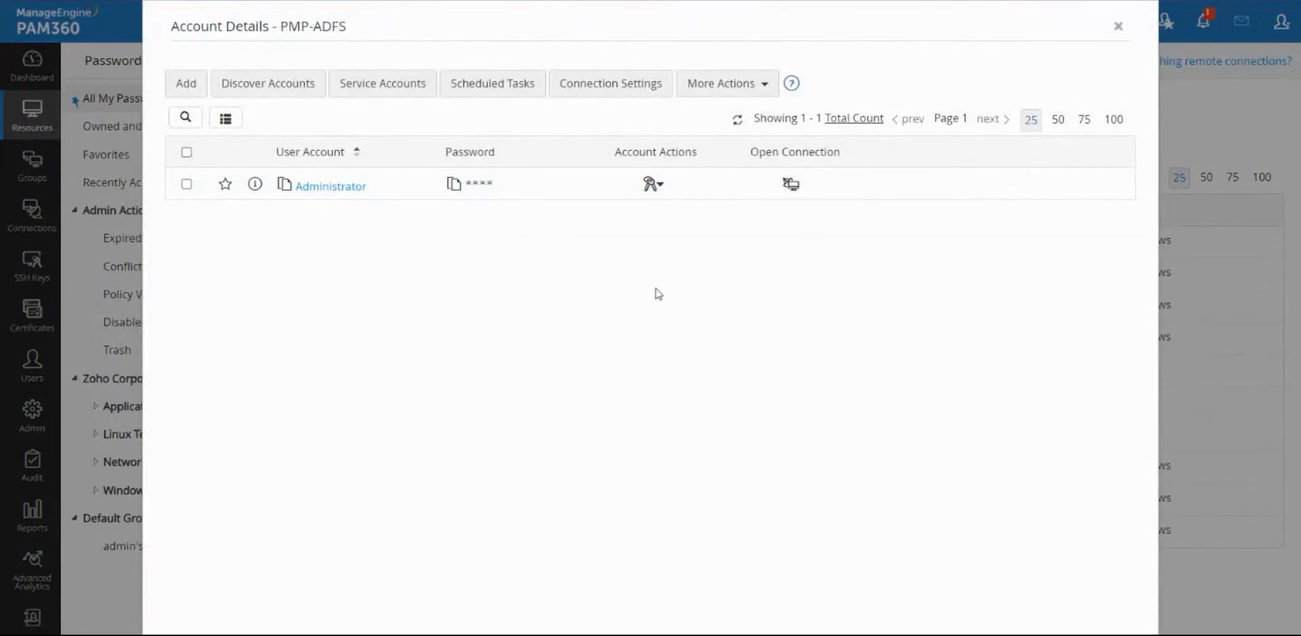
{"action": "left_click", "coordinate": [185, 83]}
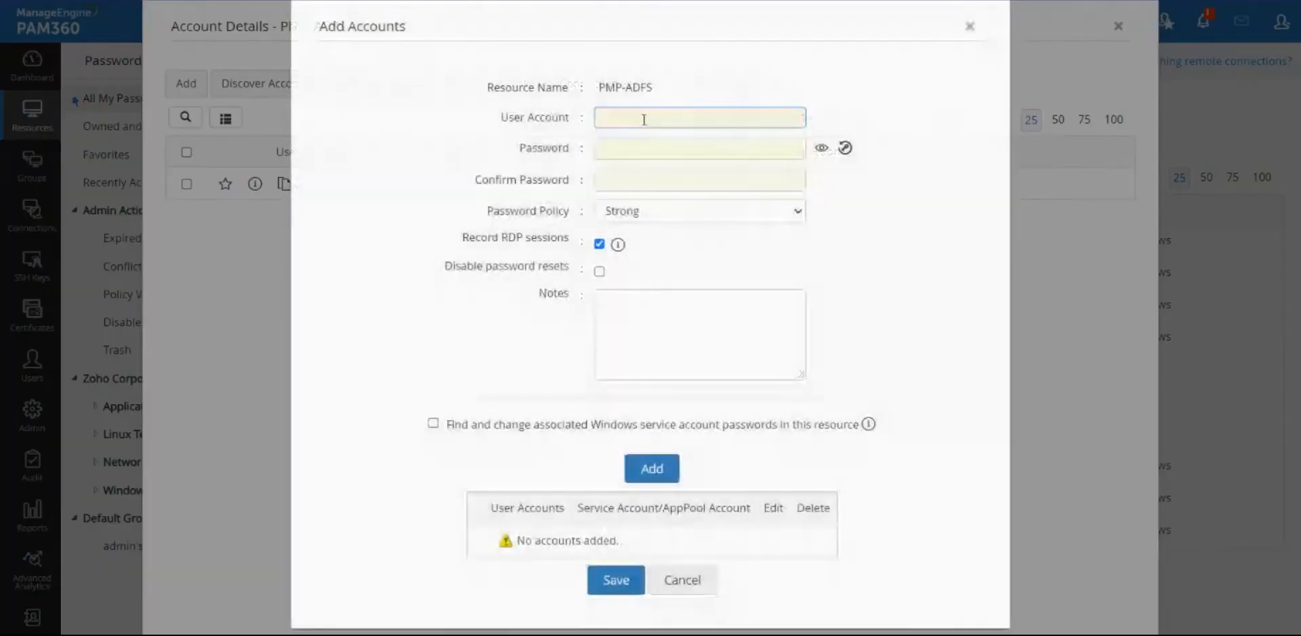
{"action": "type", "text": "Guest"}
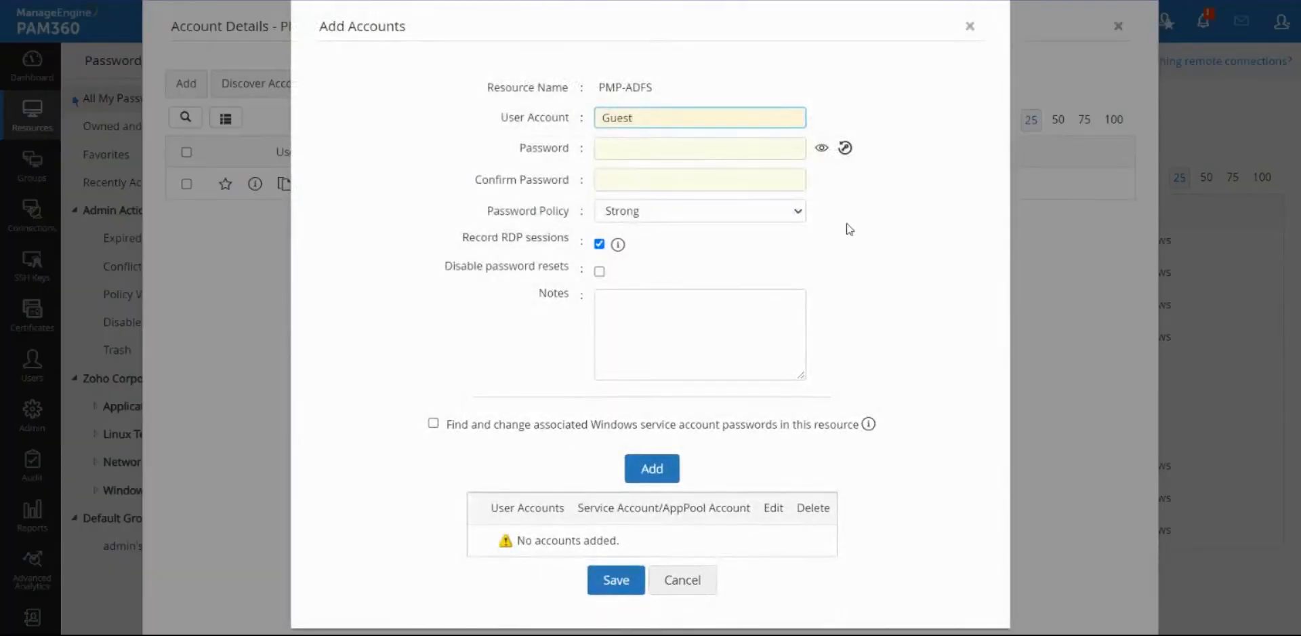
{"action": "left_click", "coordinate": [651, 468]}
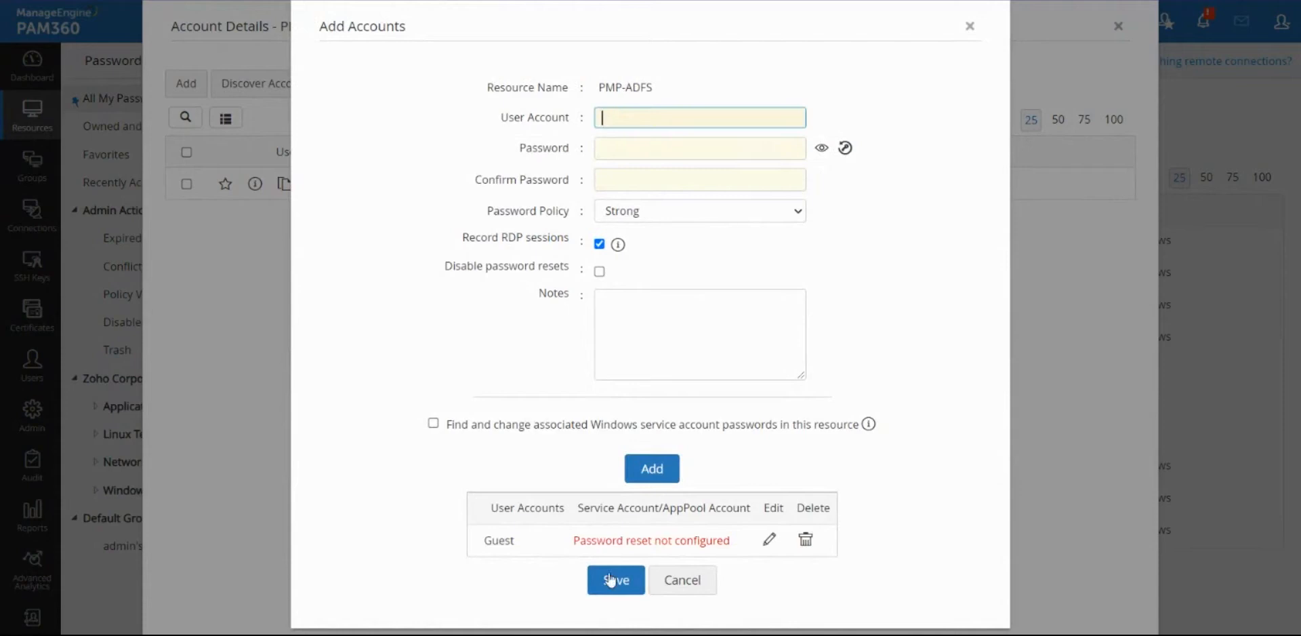
{"action": "left_click", "coordinate": [615, 580]}
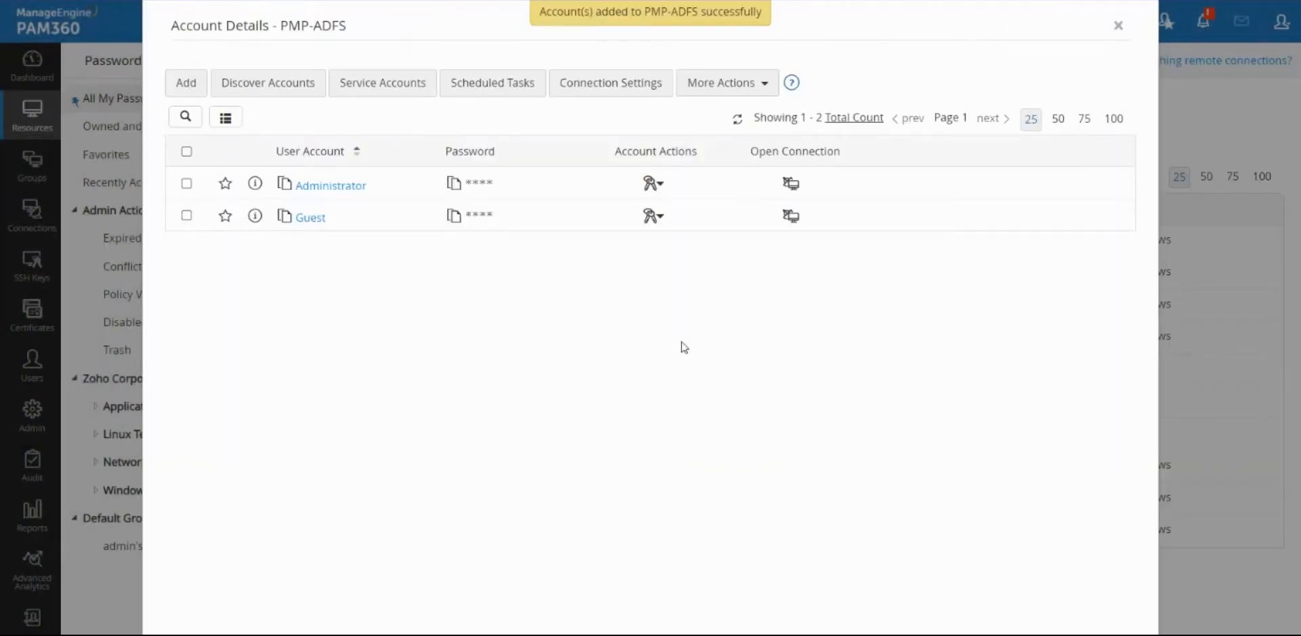
{"action": "mouse_move", "coordinate": [697, 344]}
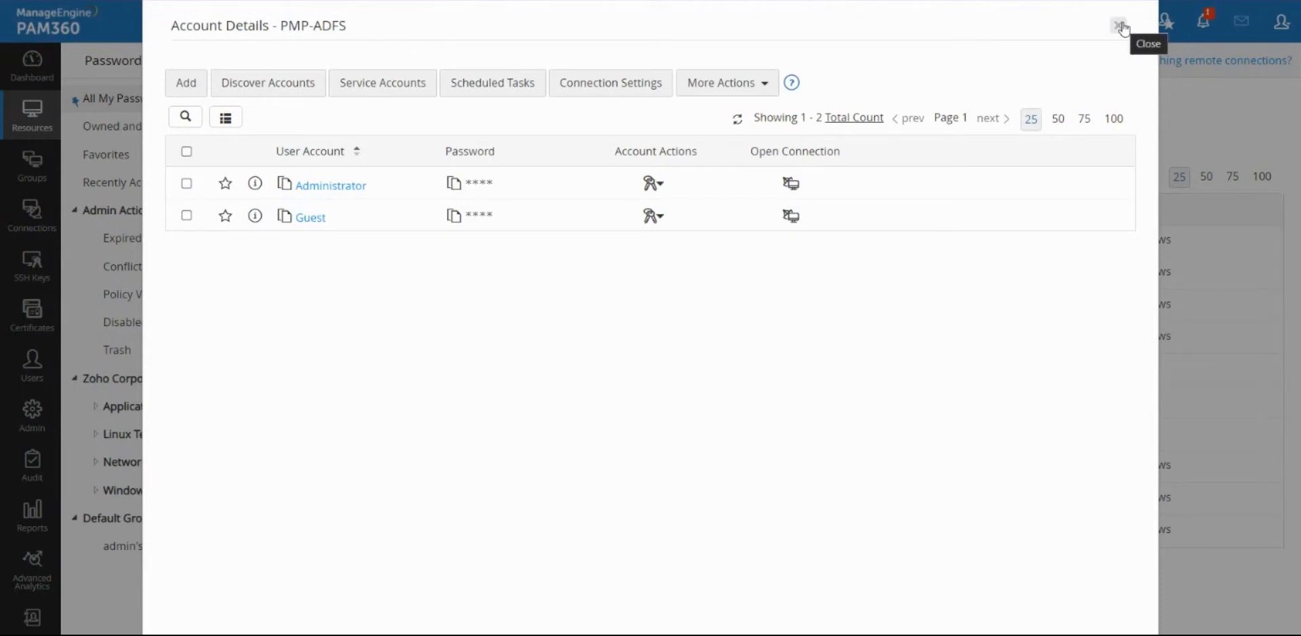
{"action": "mouse_move", "coordinate": [1119, 28]}
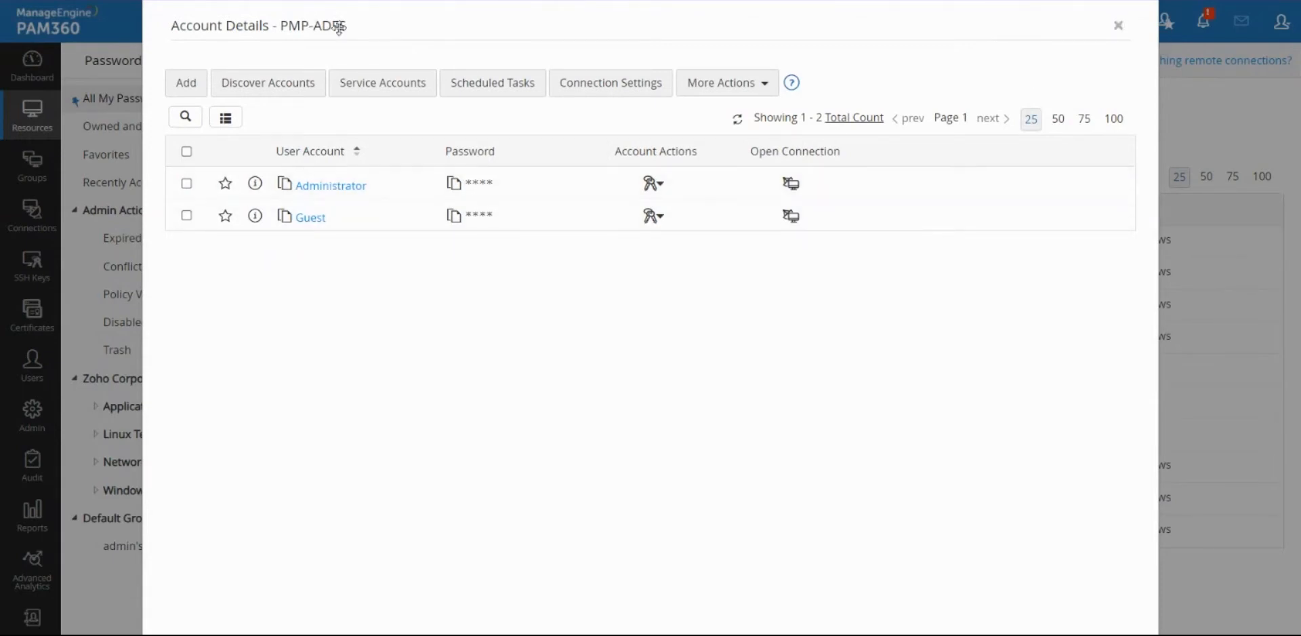
Open the Account Actions menu for the Guest account in PMP-ADFS account details
{"action": "left_click", "coordinate": [479, 216]}
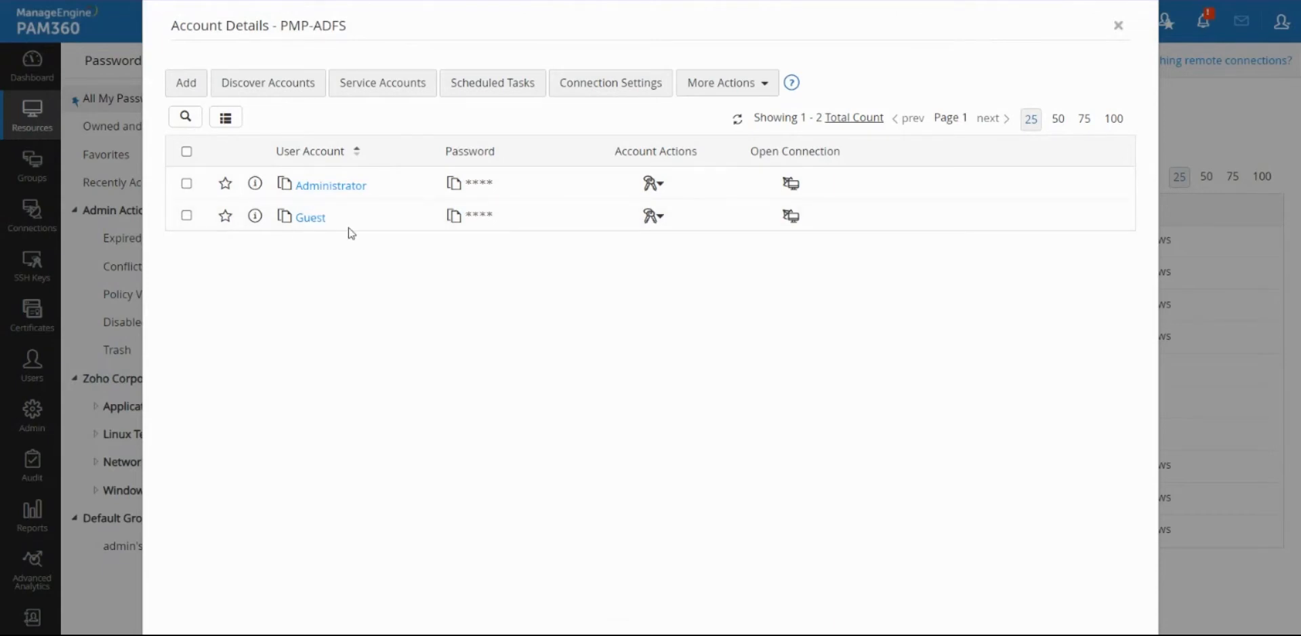
{"action": "mouse_move", "coordinate": [349, 222]}
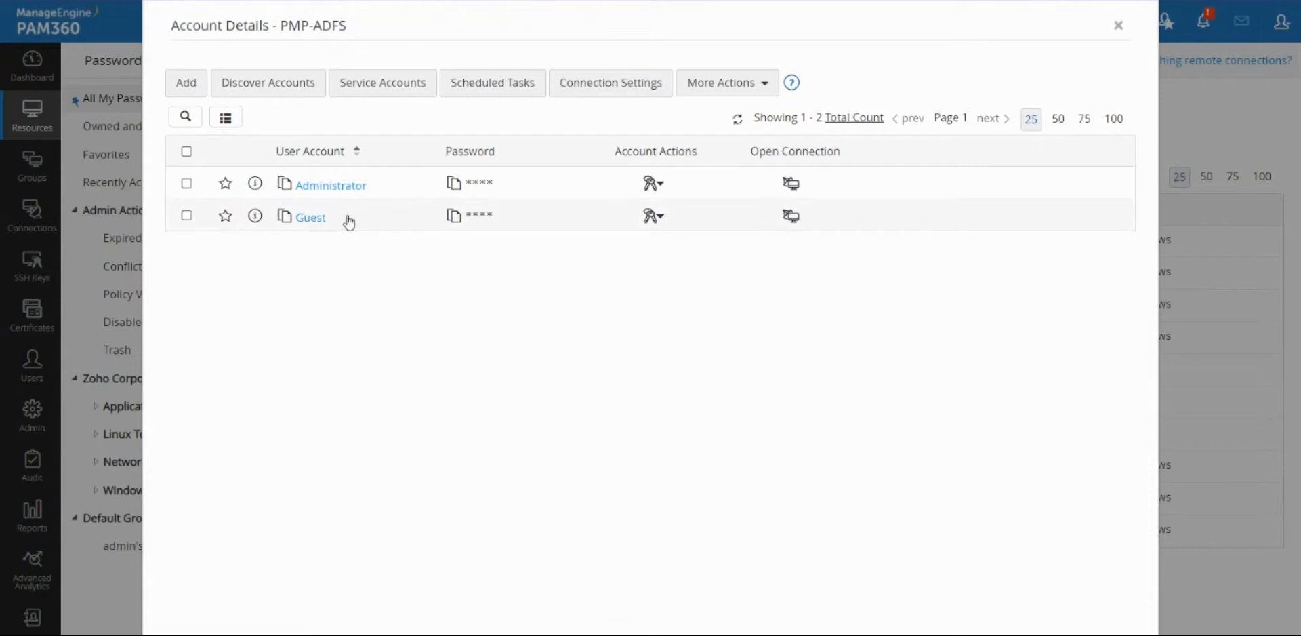
{"action": "mouse_move", "coordinate": [340, 228]}
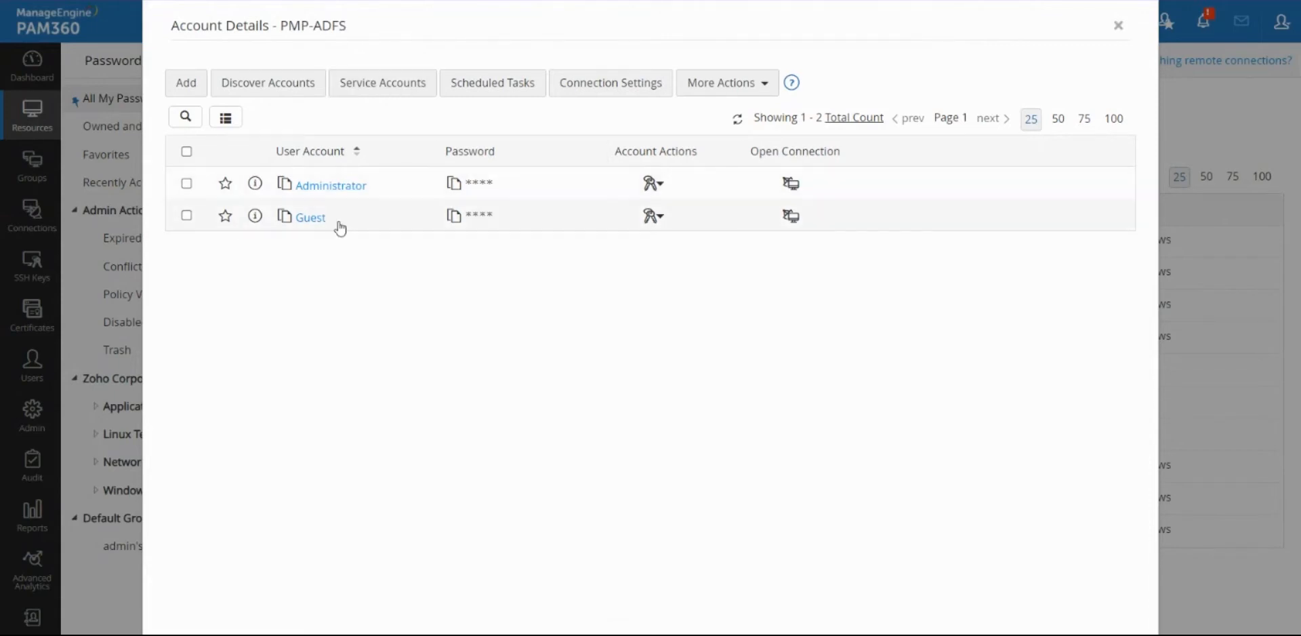
{"action": "mouse_move", "coordinate": [415, 278]}
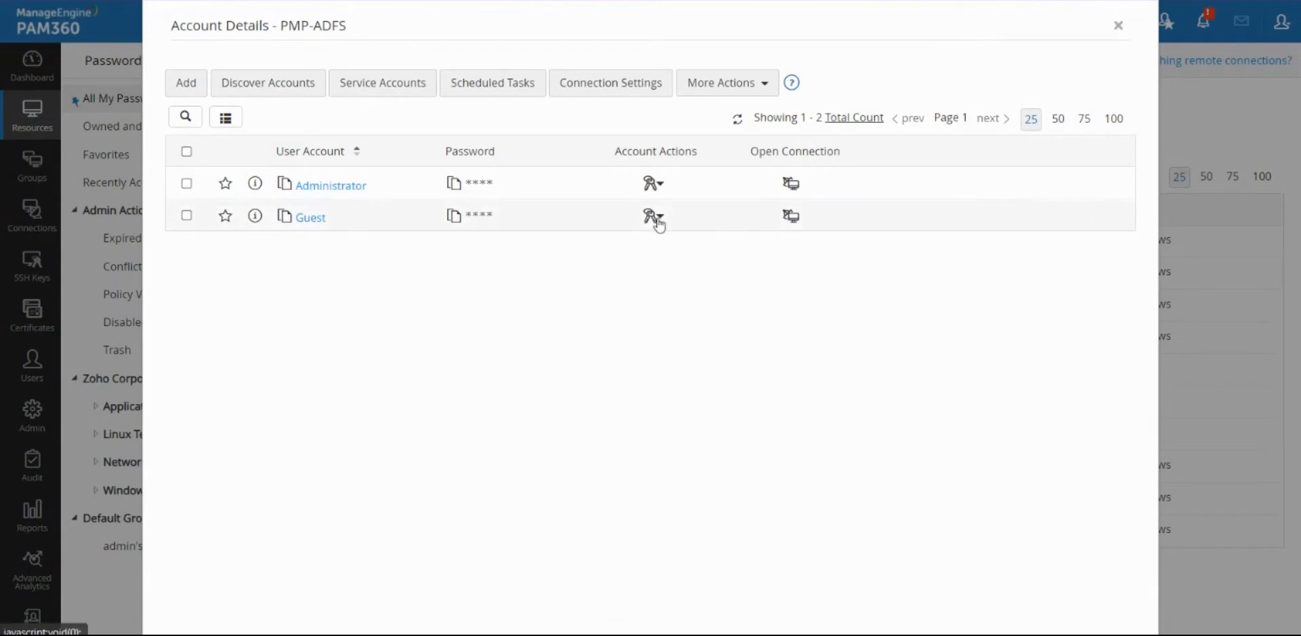
{"action": "left_click", "coordinate": [653, 217]}
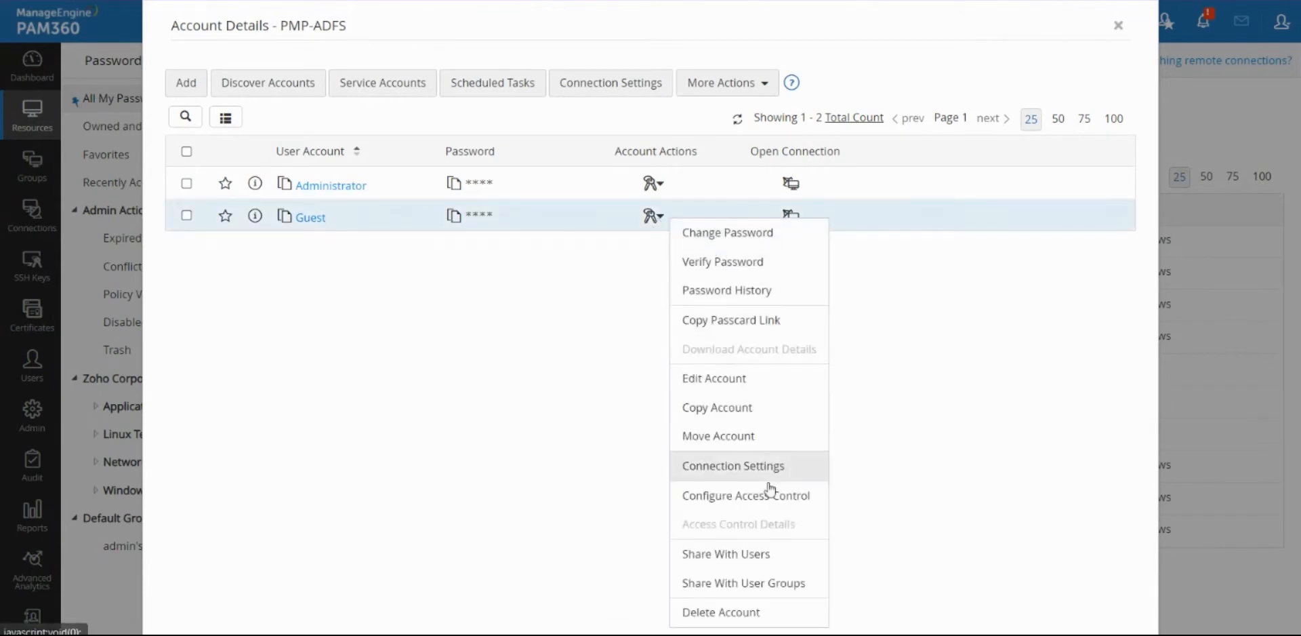
Share the Guest account with user guest using View Passwords access, then close the dialog
{"action": "left_click", "coordinate": [725, 554]}
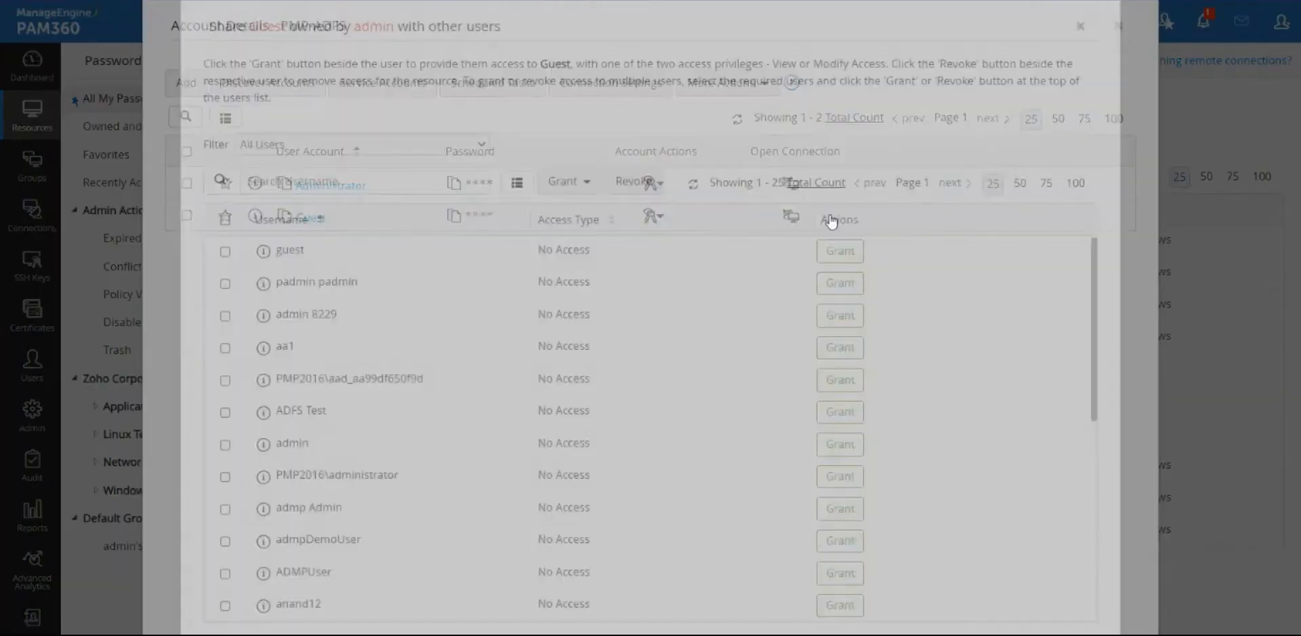
{"action": "left_click", "coordinate": [838, 251]}
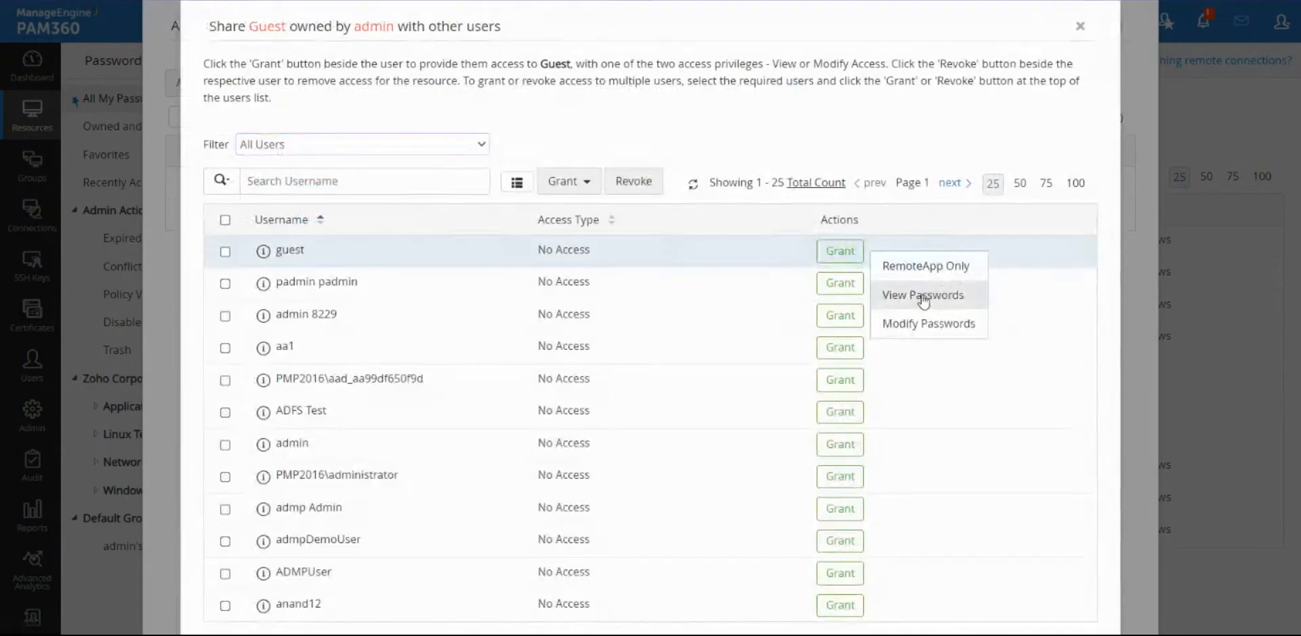
{"action": "left_click", "coordinate": [921, 295]}
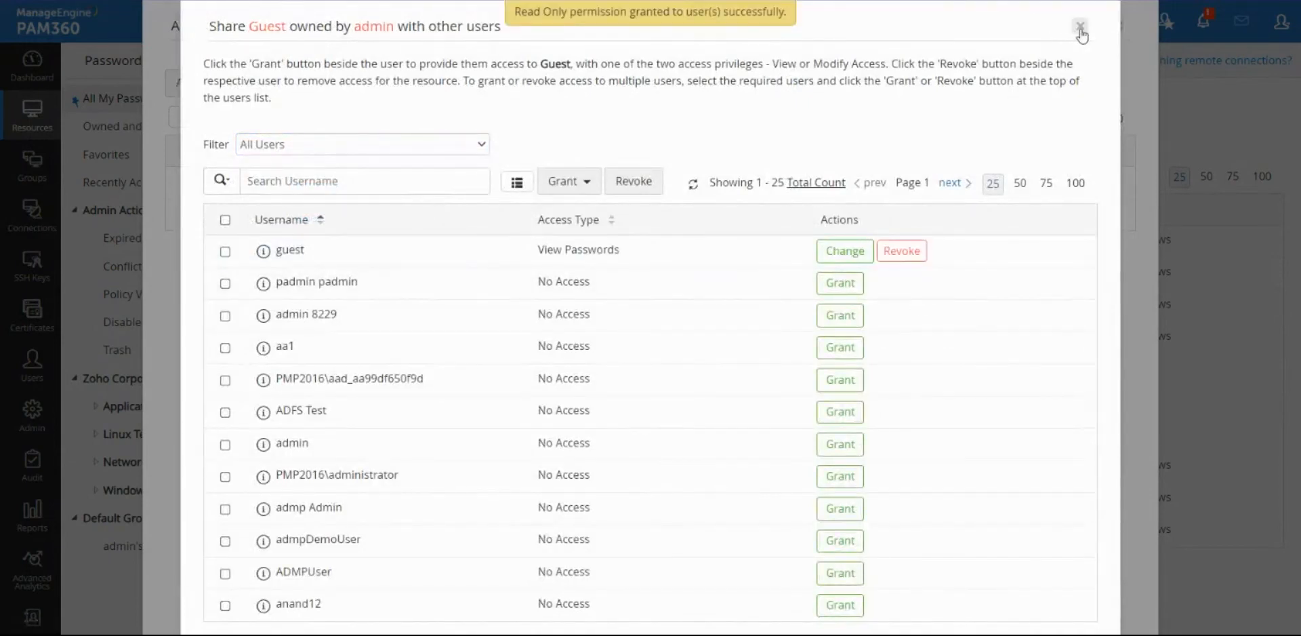
{"action": "left_click", "coordinate": [1082, 26]}
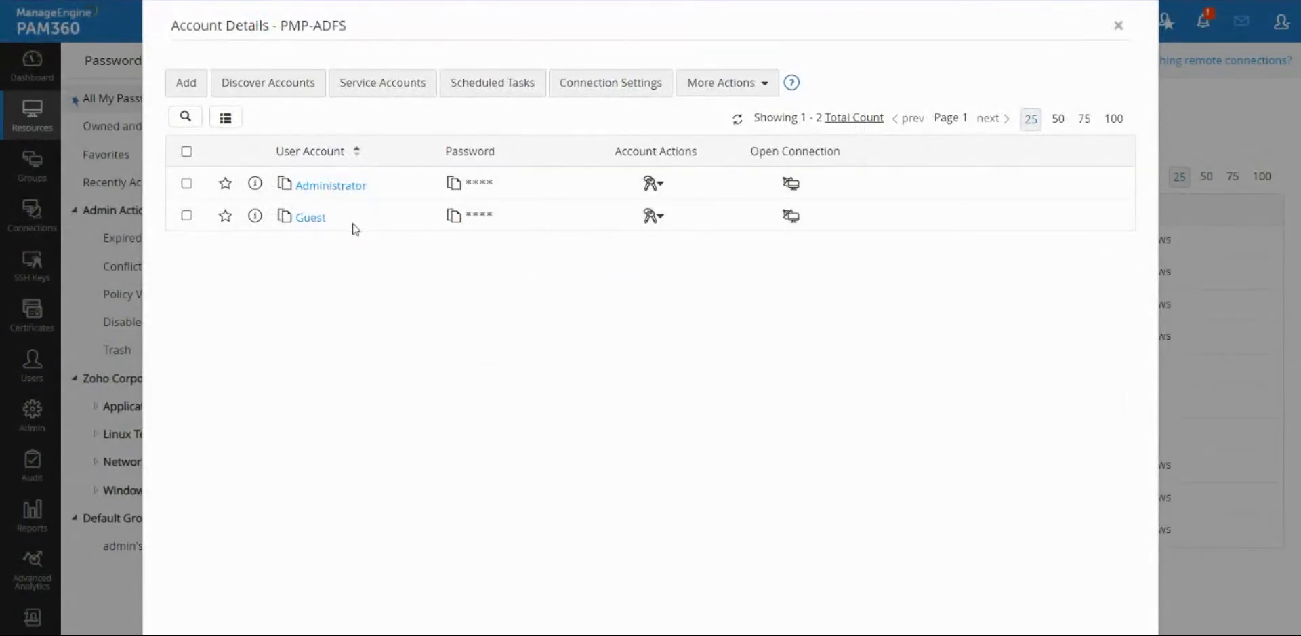
{"action": "left_click", "coordinate": [186, 216]}
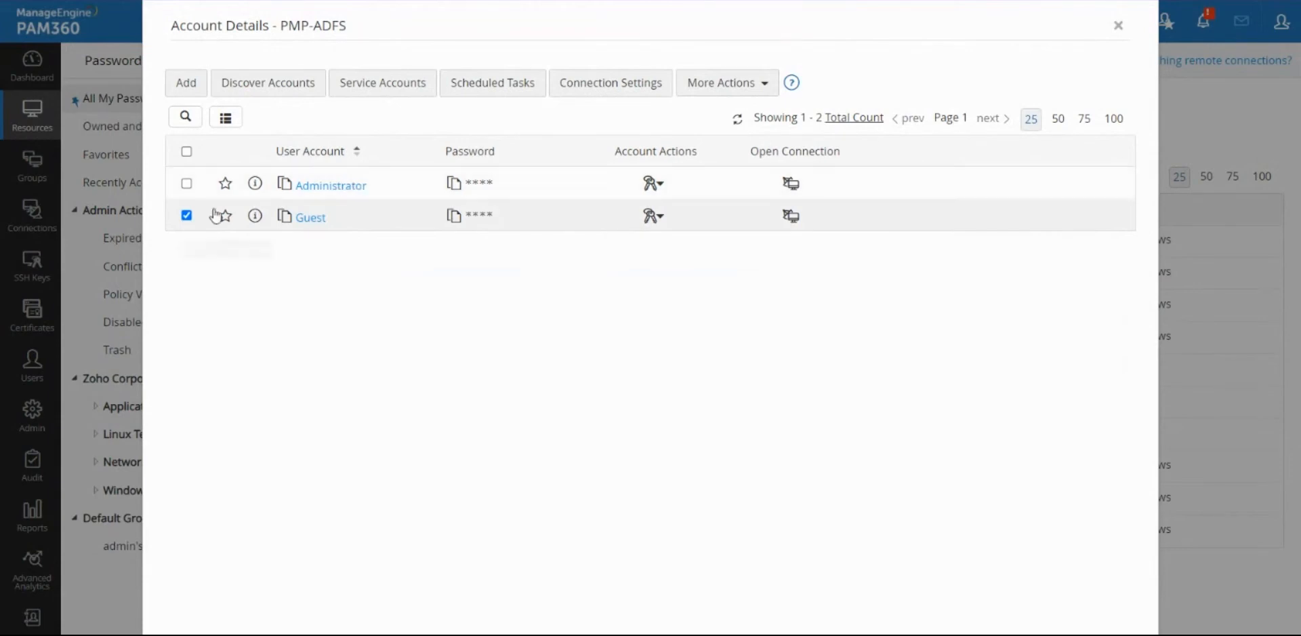
{"action": "left_click", "coordinate": [187, 215]}
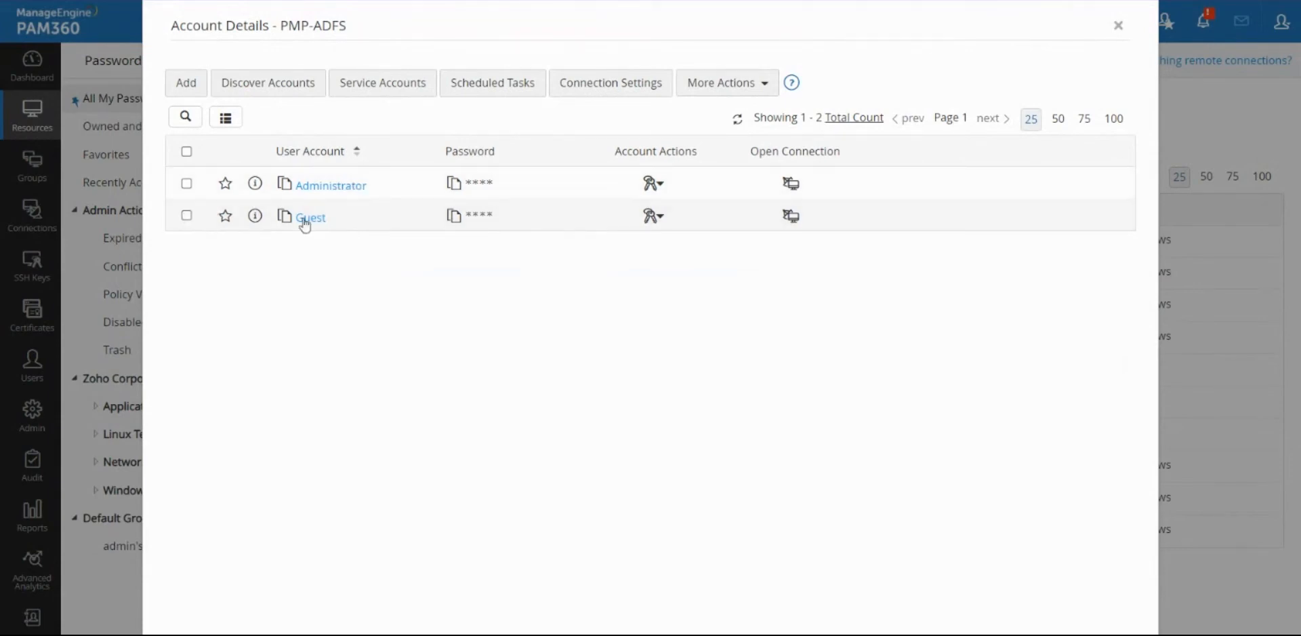
{"action": "mouse_move", "coordinate": [363, 224]}
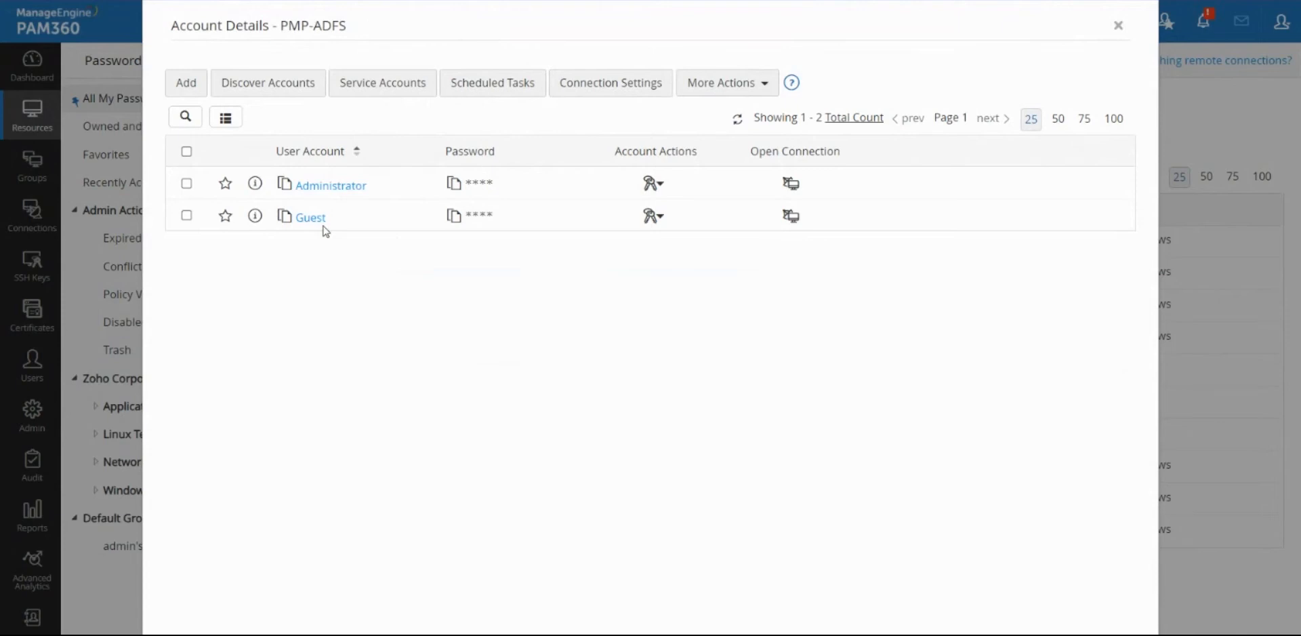
{"action": "mouse_move", "coordinate": [369, 261]}
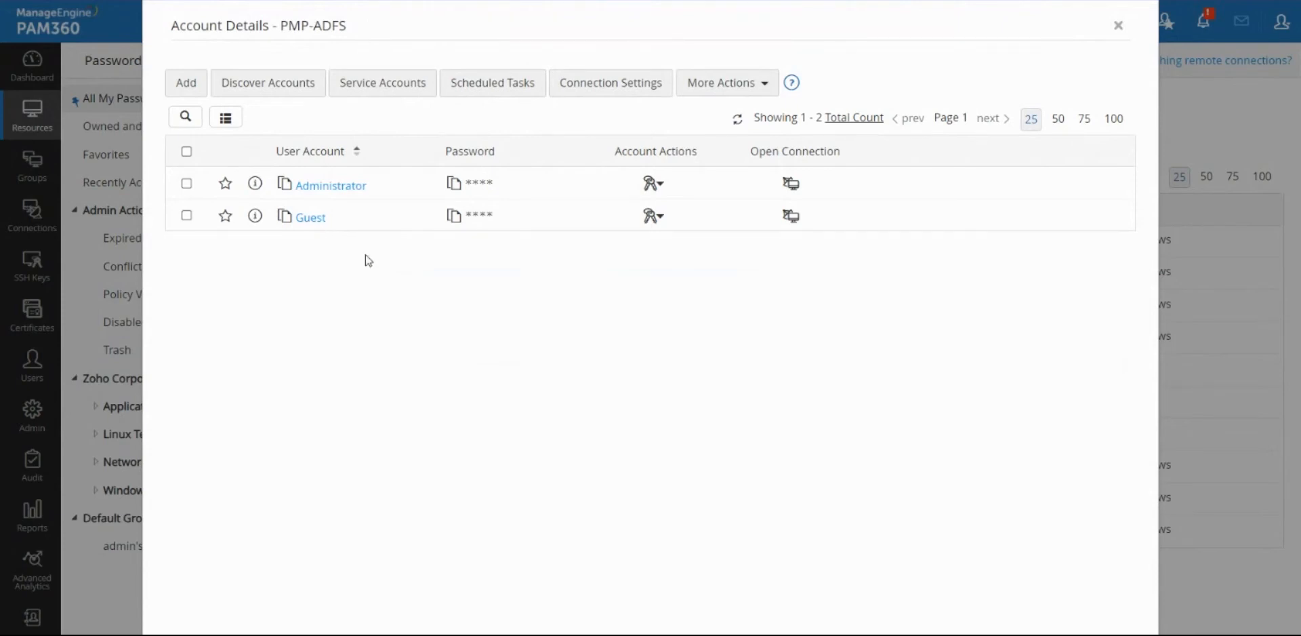
{"action": "mouse_move", "coordinate": [367, 251]}
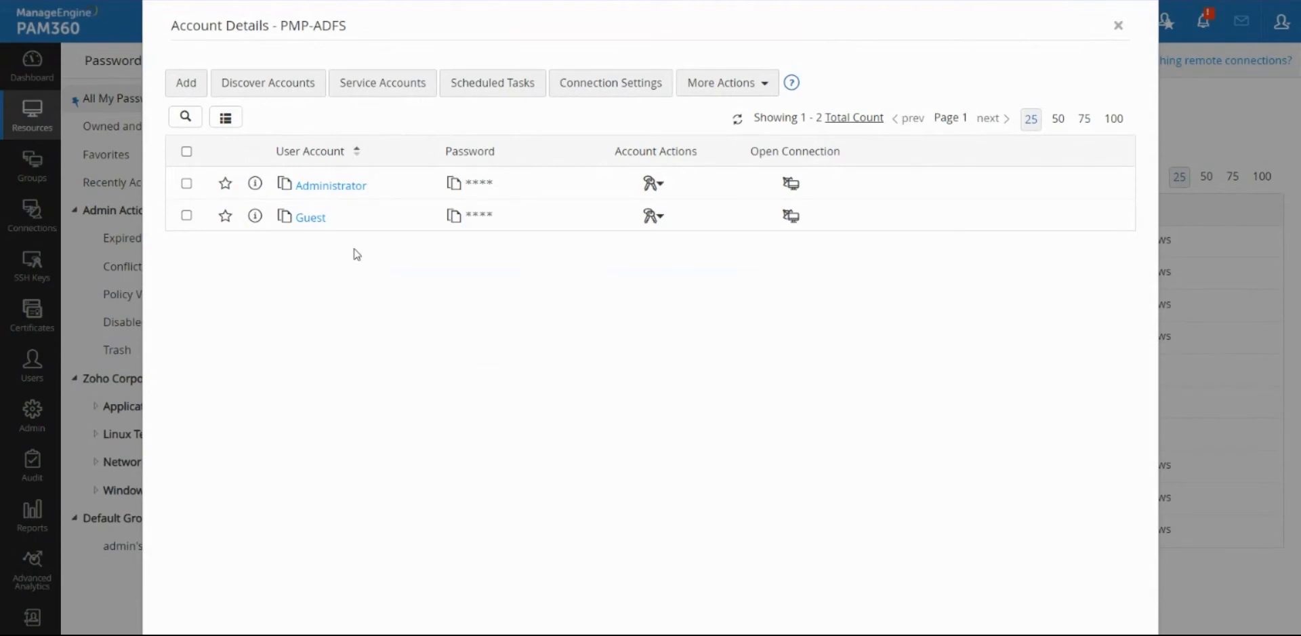
{"action": "mouse_move", "coordinate": [360, 253]}
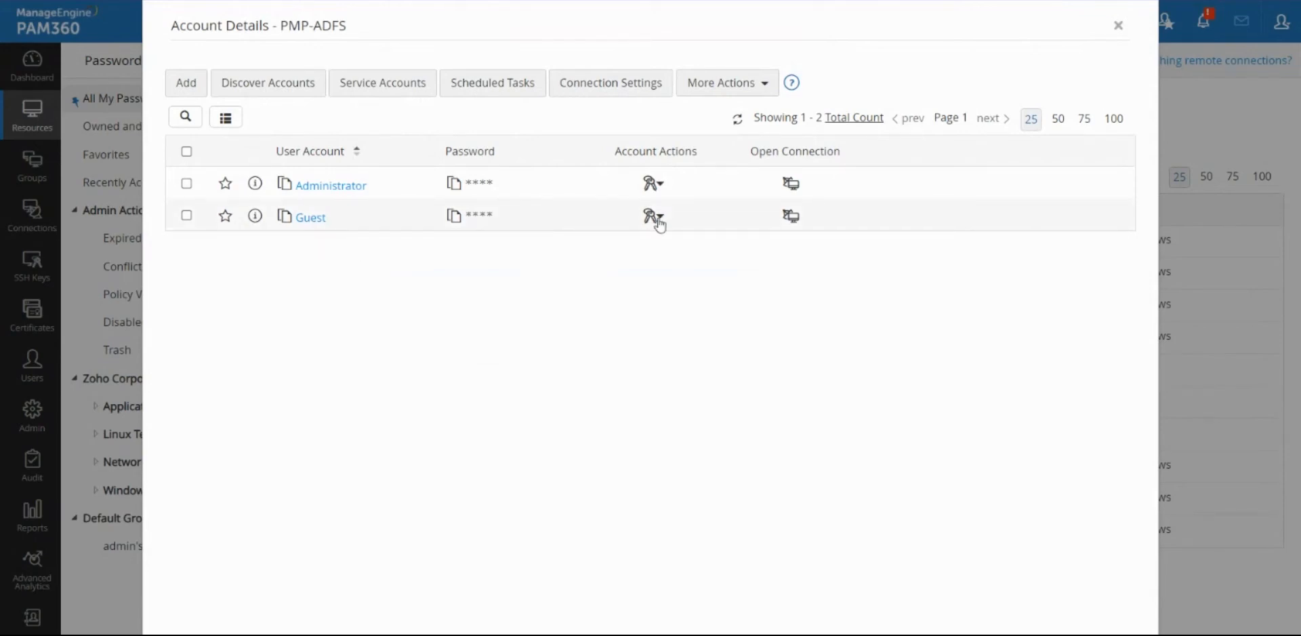
Choose Configure Access Control from the Guest account's actions menu
{"action": "left_click", "coordinate": [653, 217]}
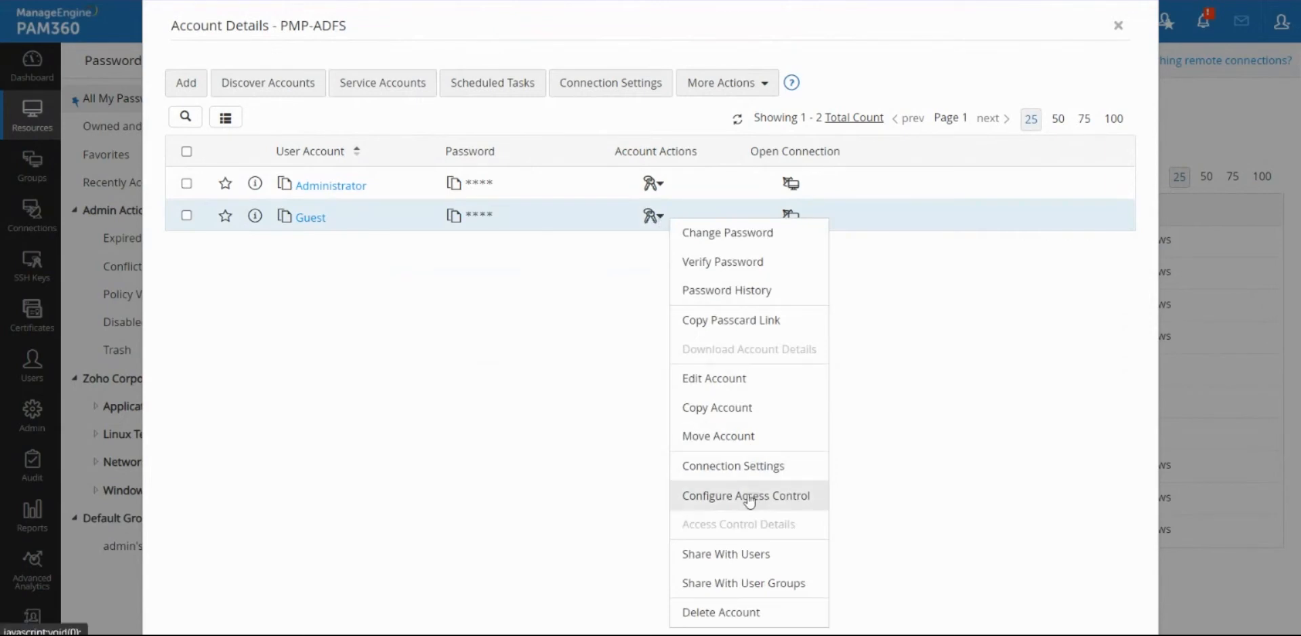
{"action": "left_click", "coordinate": [746, 496]}
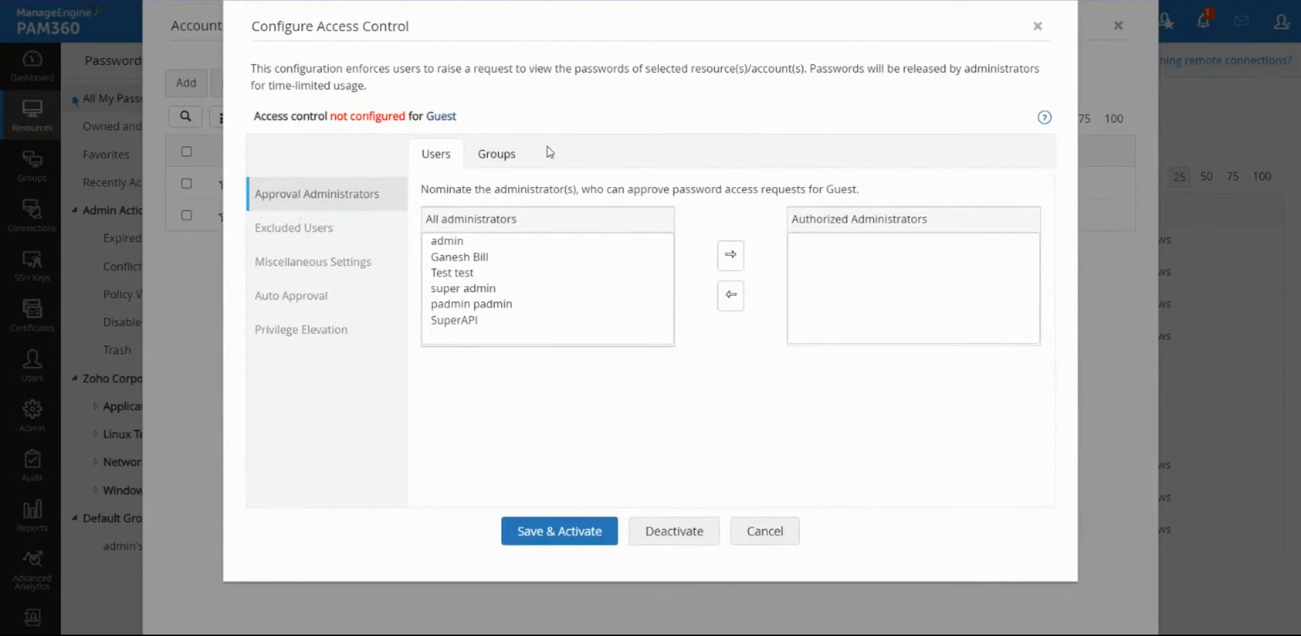
{"action": "mouse_move", "coordinate": [554, 153]}
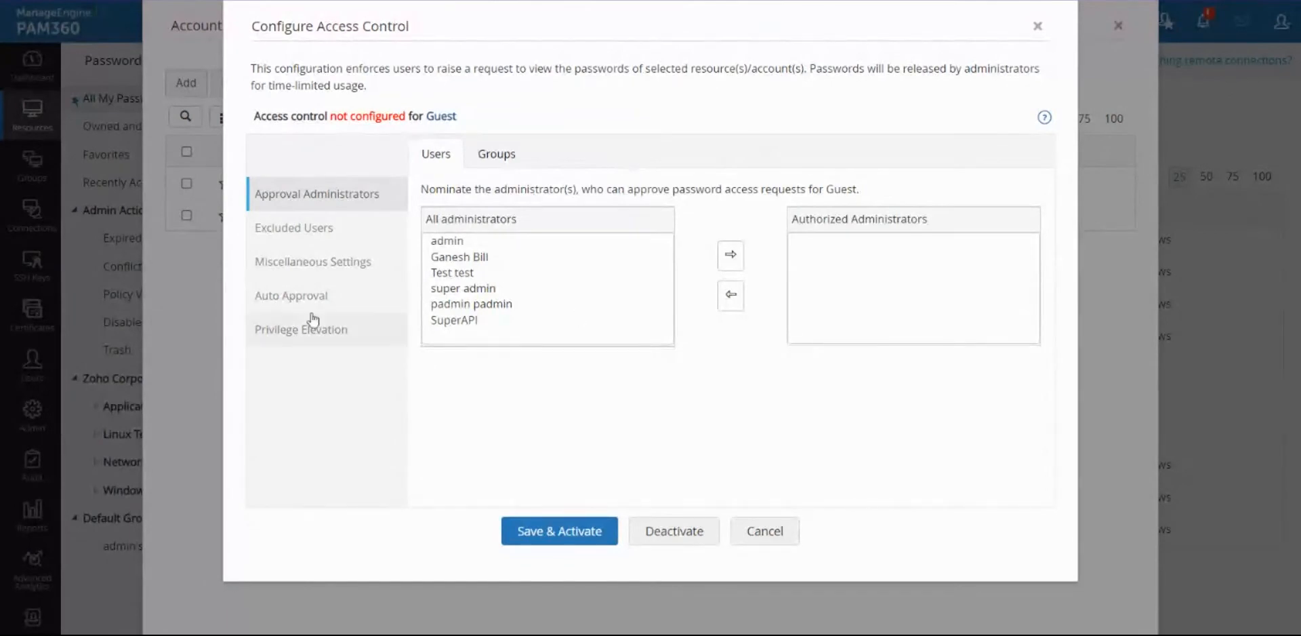
Enable privilege elevation via local group membership, browse local groups, then close access control
{"action": "left_click", "coordinate": [301, 330]}
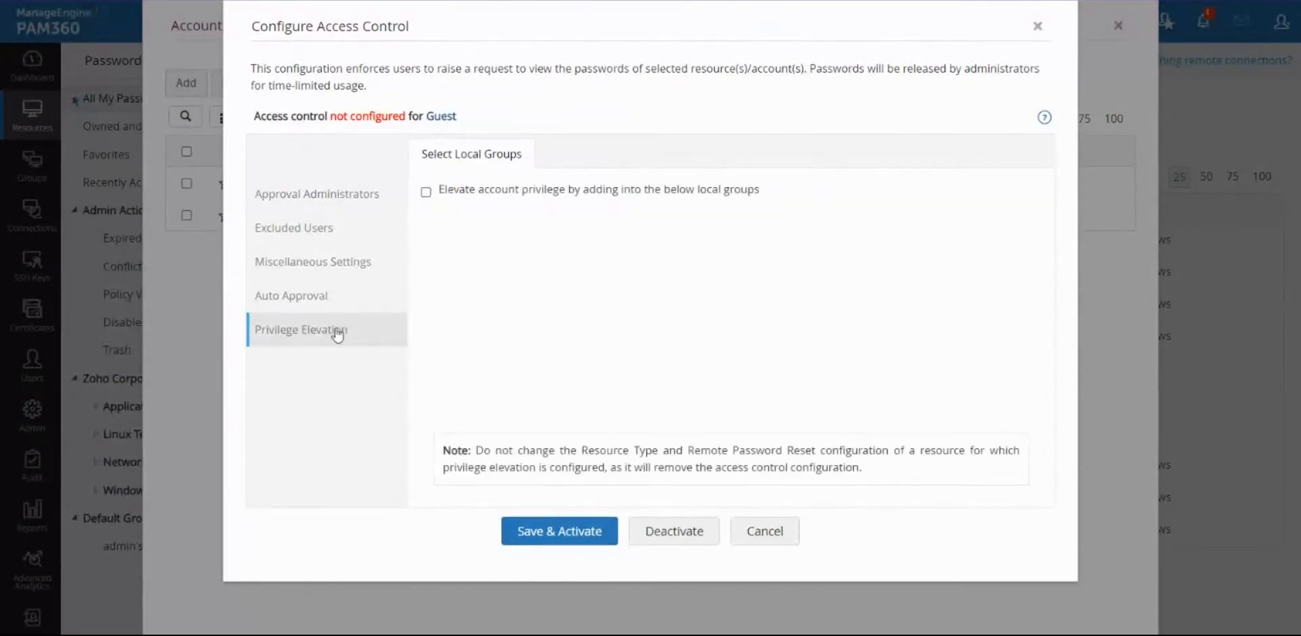
{"action": "left_click", "coordinate": [426, 191]}
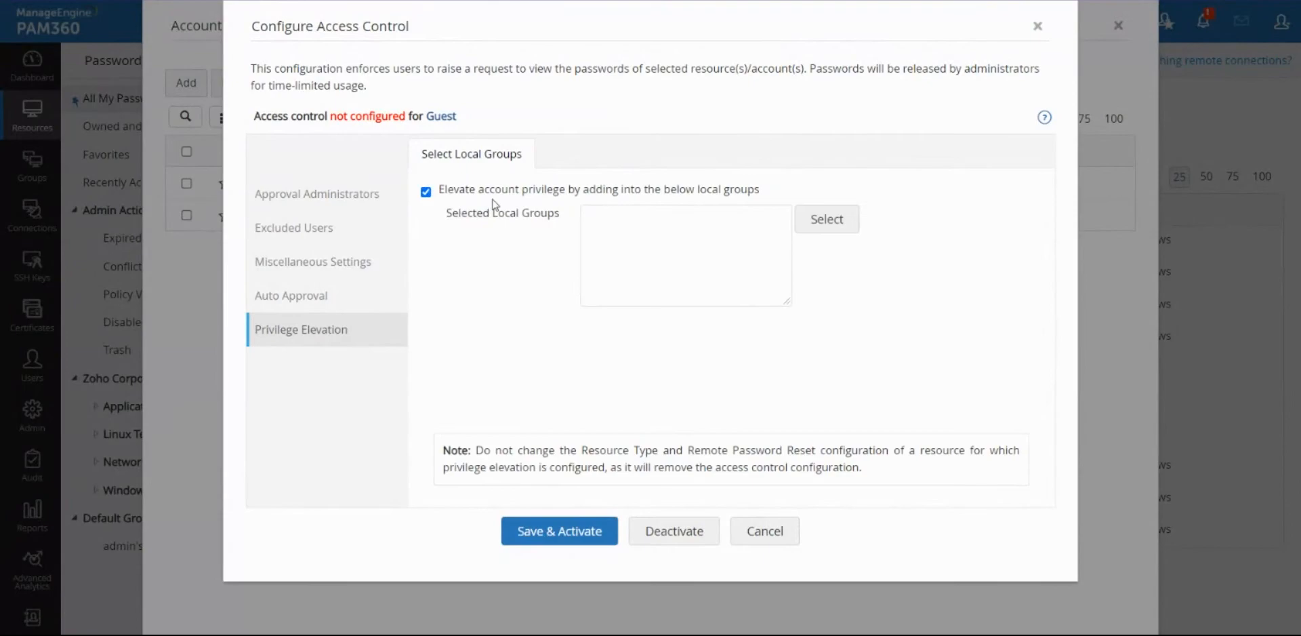
{"action": "left_click", "coordinate": [826, 219]}
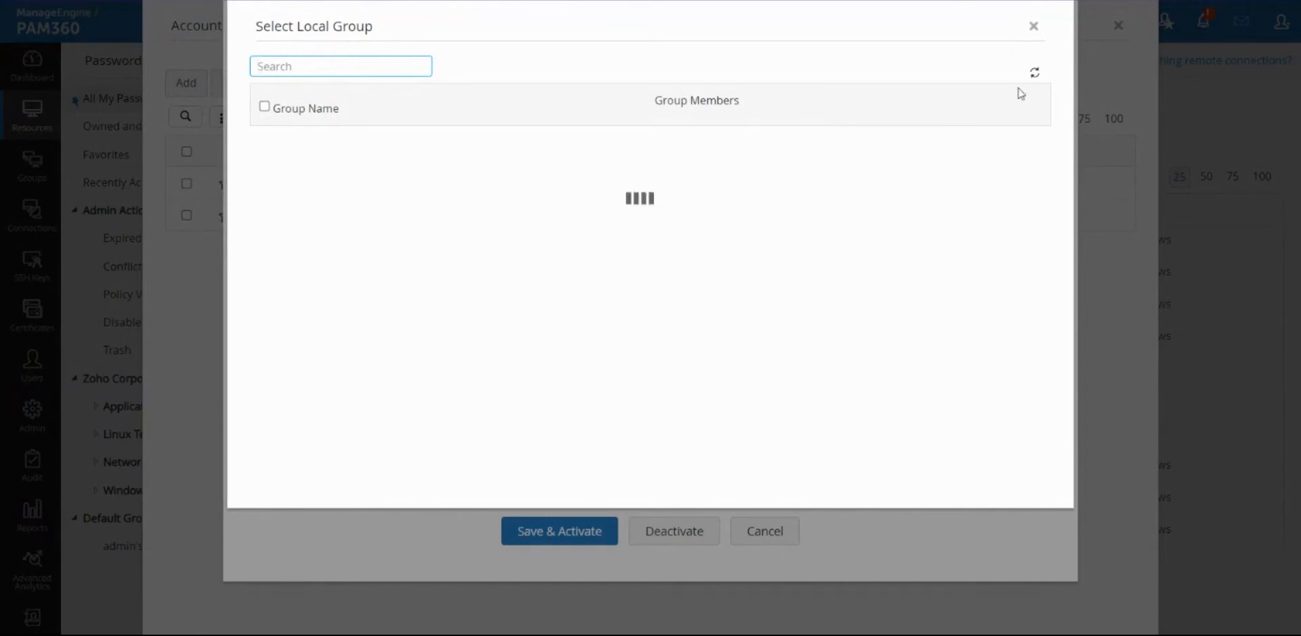
{"action": "mouse_move", "coordinate": [1035, 72]}
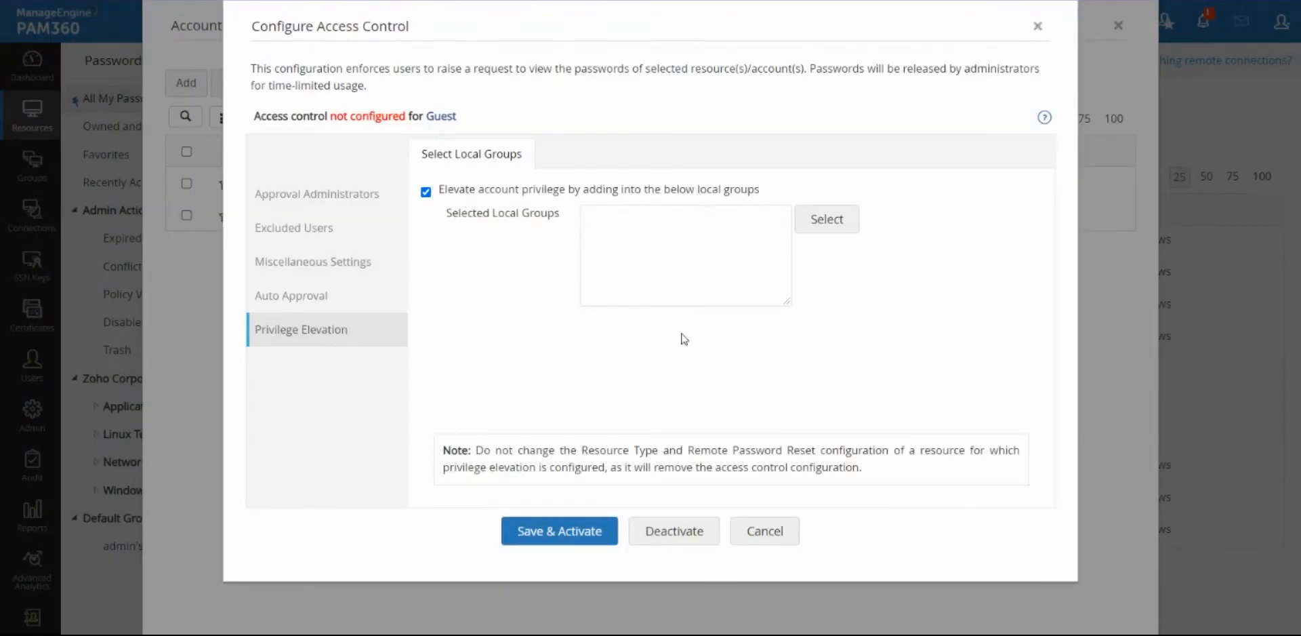
{"action": "mouse_move", "coordinate": [854, 556]}
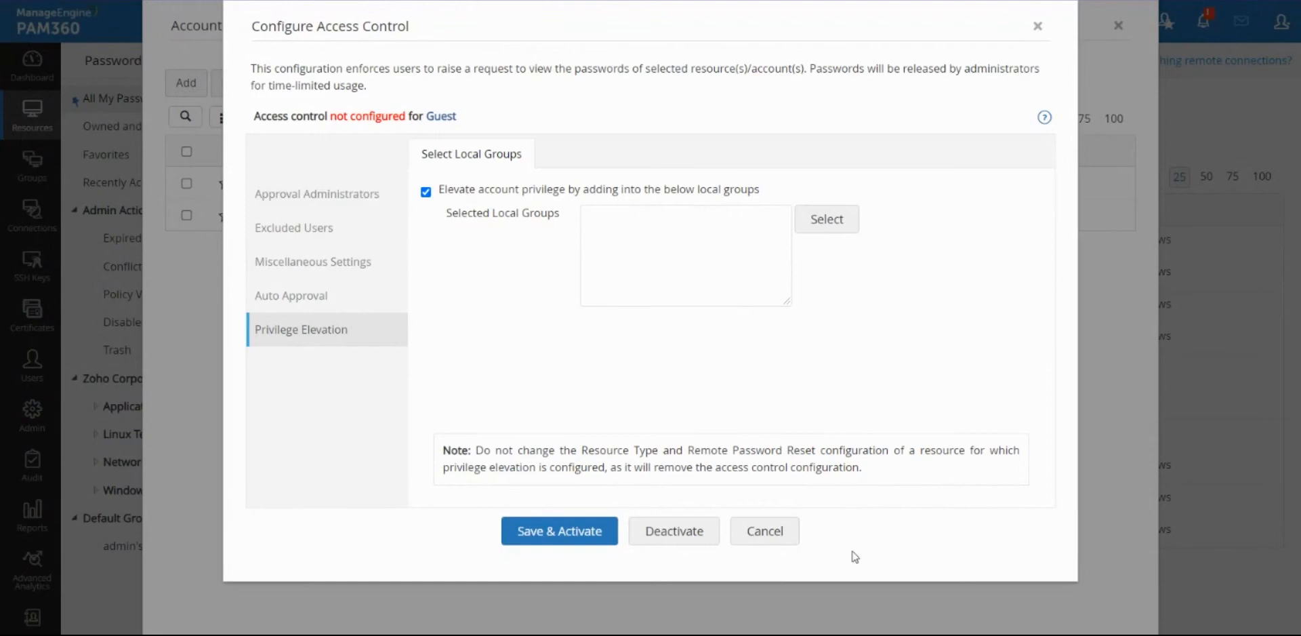
{"action": "left_click", "coordinate": [762, 530]}
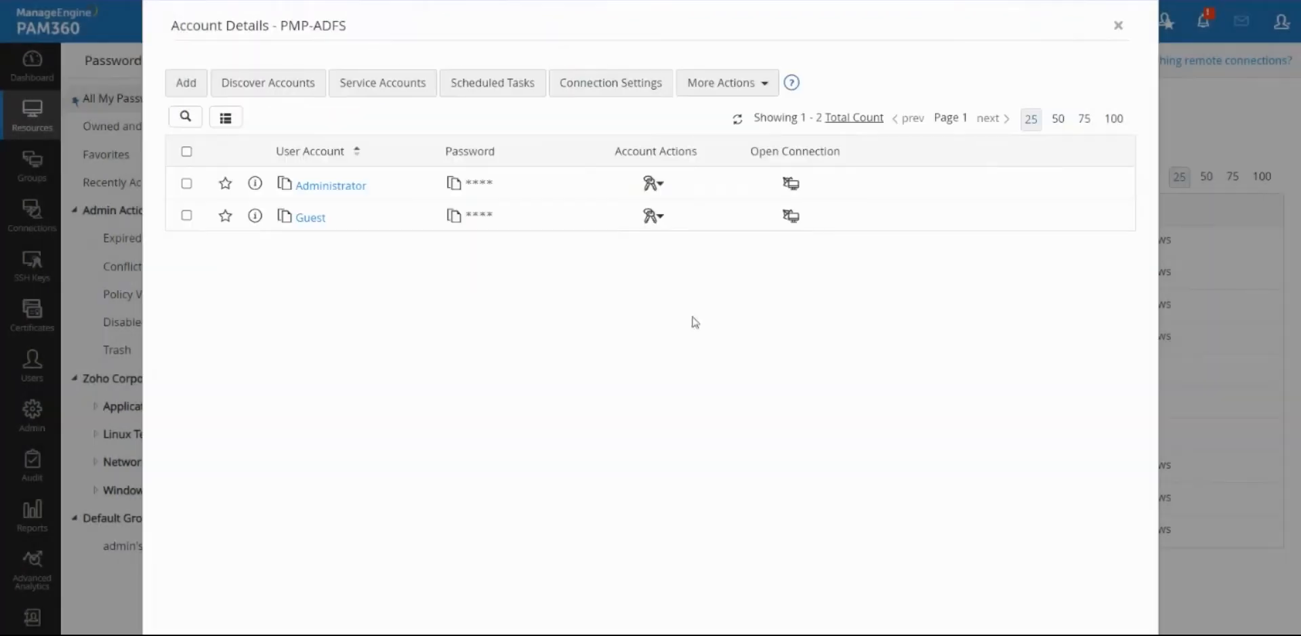
{"action": "mouse_move", "coordinate": [706, 318]}
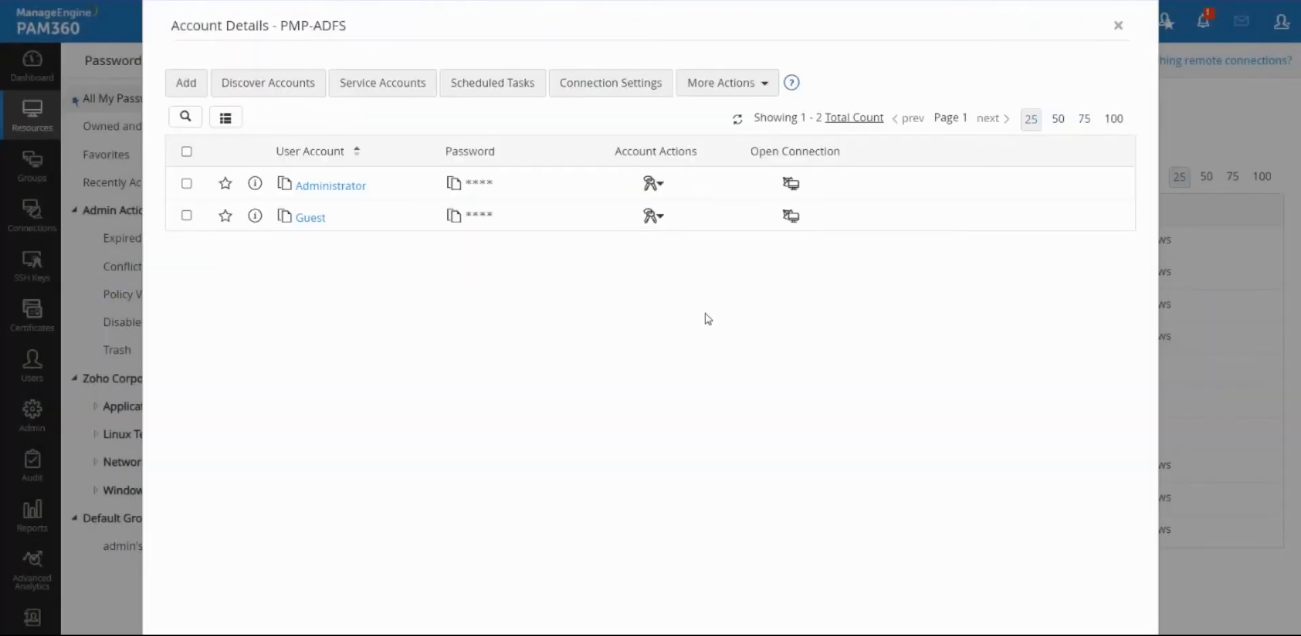
{"action": "mouse_move", "coordinate": [571, 286]}
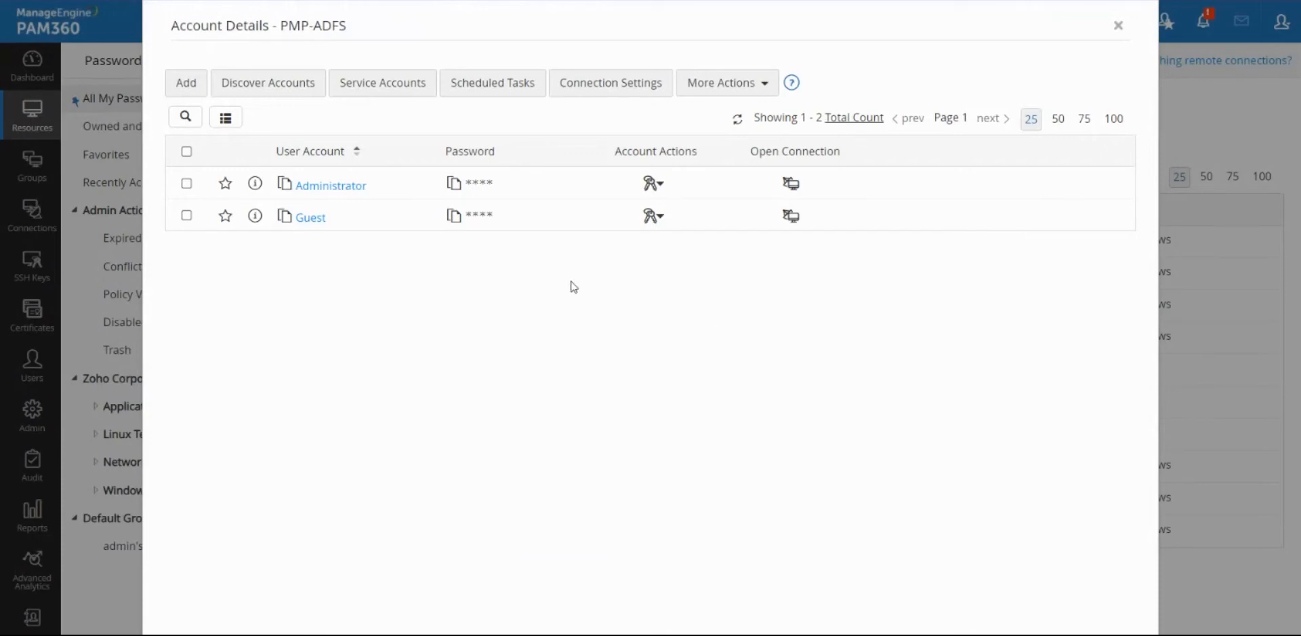
{"action": "mouse_move", "coordinate": [381, 167]}
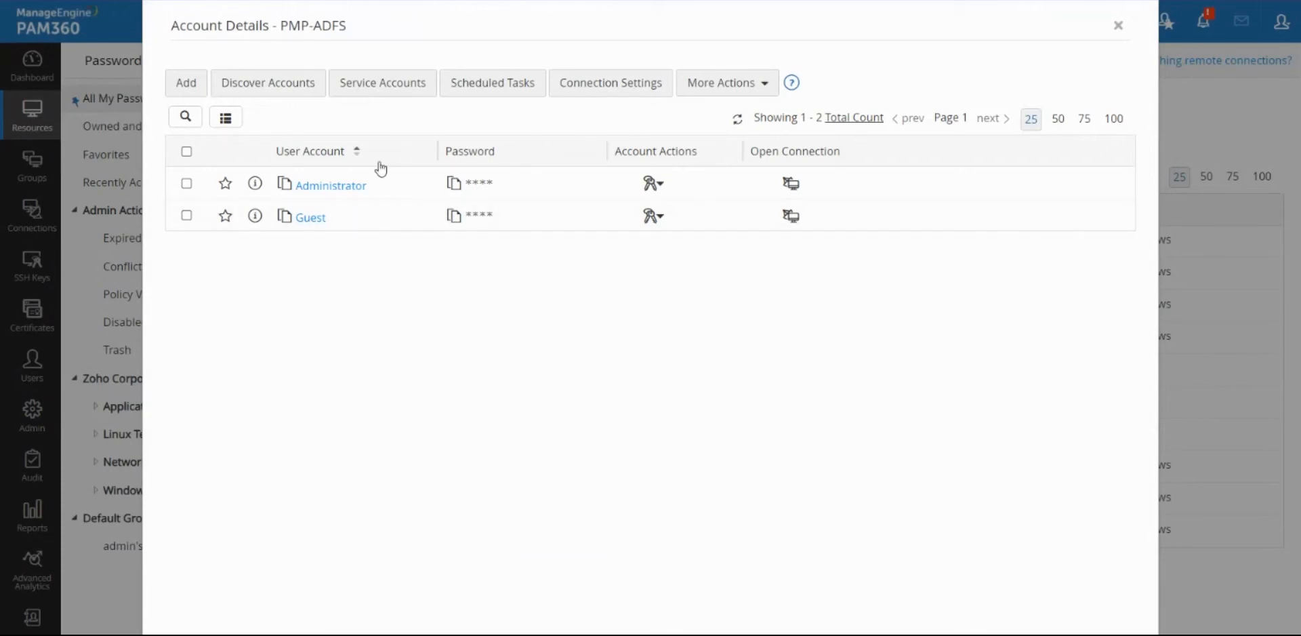
Select and deselect the Administrator and Guest accounts, then close the PMP-ADFS account details
{"action": "left_click", "coordinate": [186, 183]}
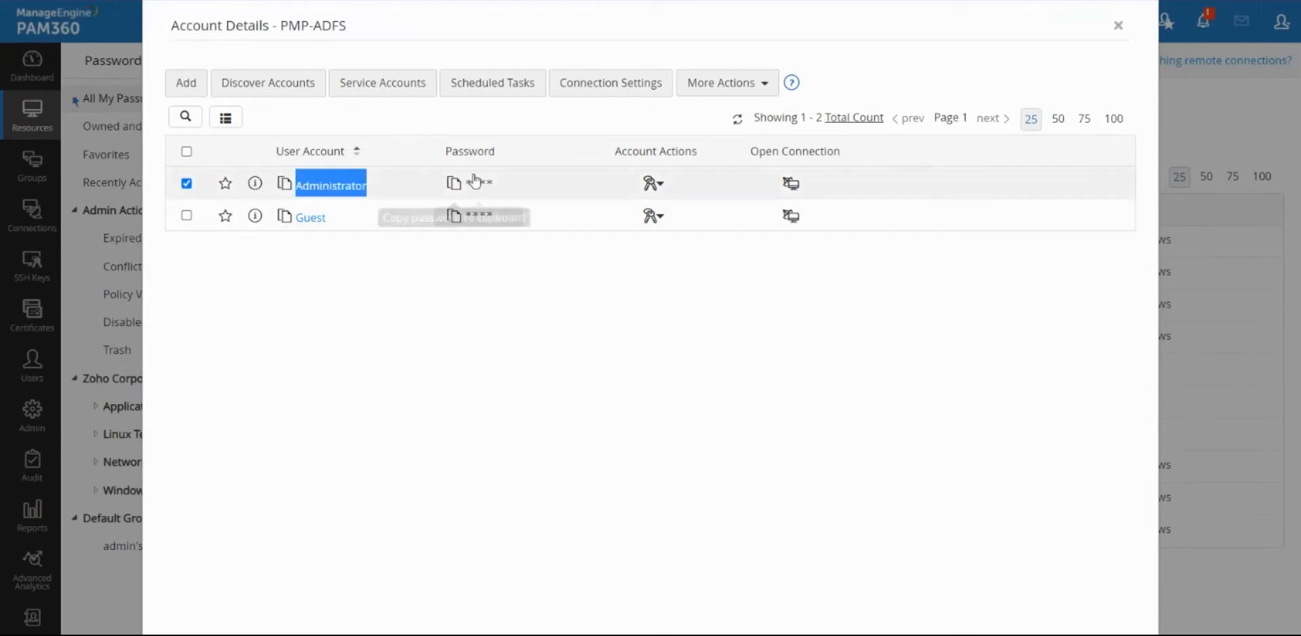
{"action": "left_click", "coordinate": [187, 184]}
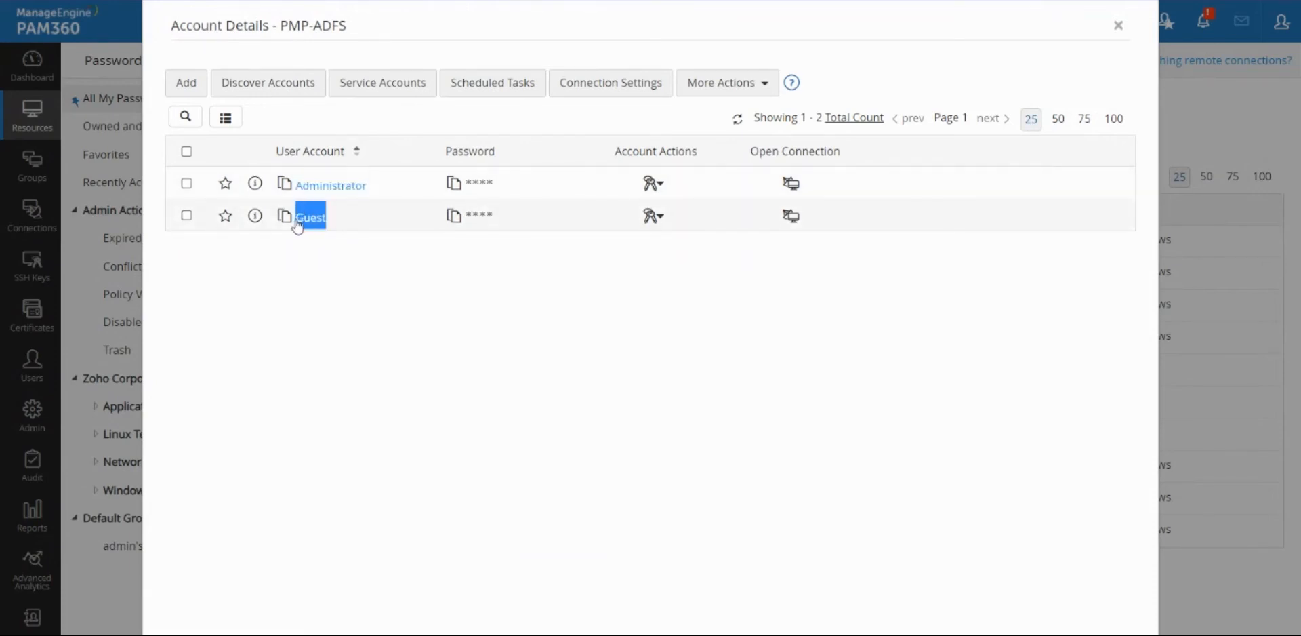
{"action": "left_click", "coordinate": [187, 214]}
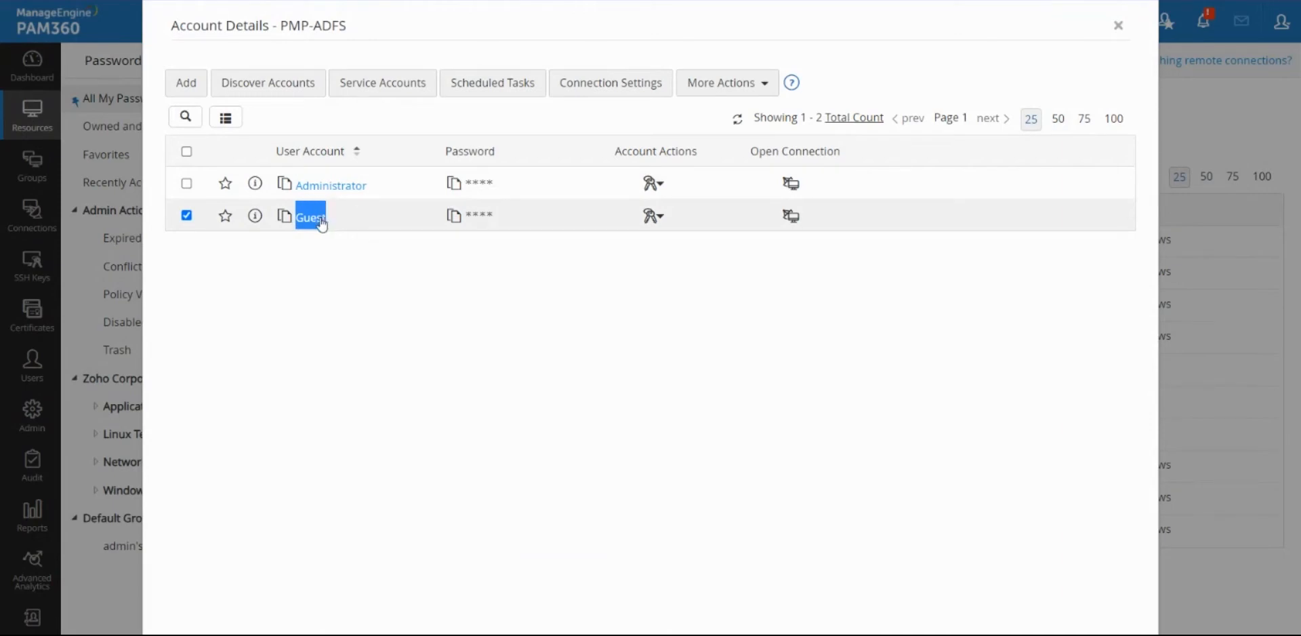
{"action": "mouse_move", "coordinate": [407, 292]}
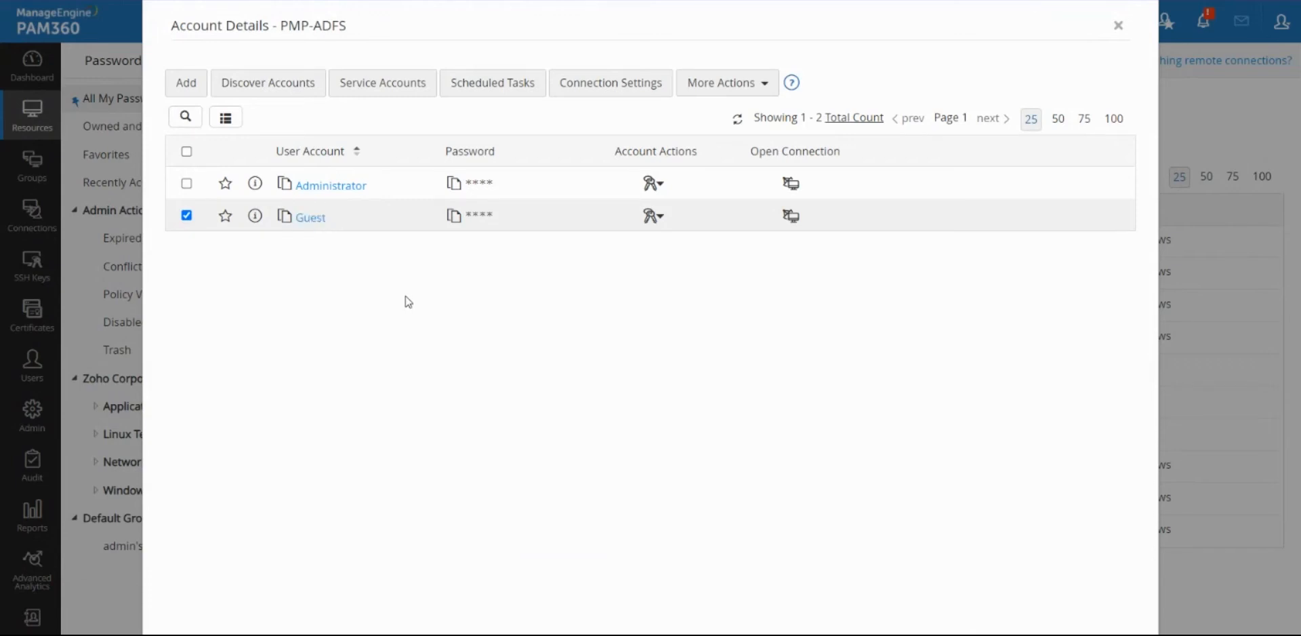
{"action": "double_click", "coordinate": [310, 217]}
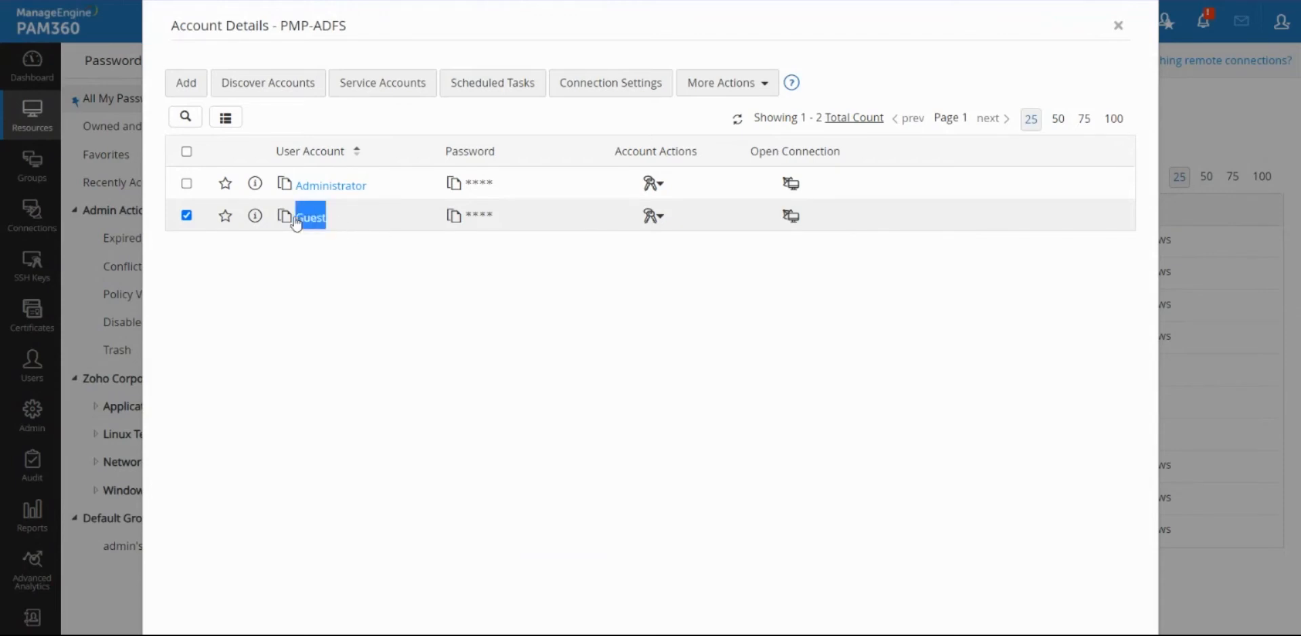
{"action": "left_click", "coordinate": [187, 214]}
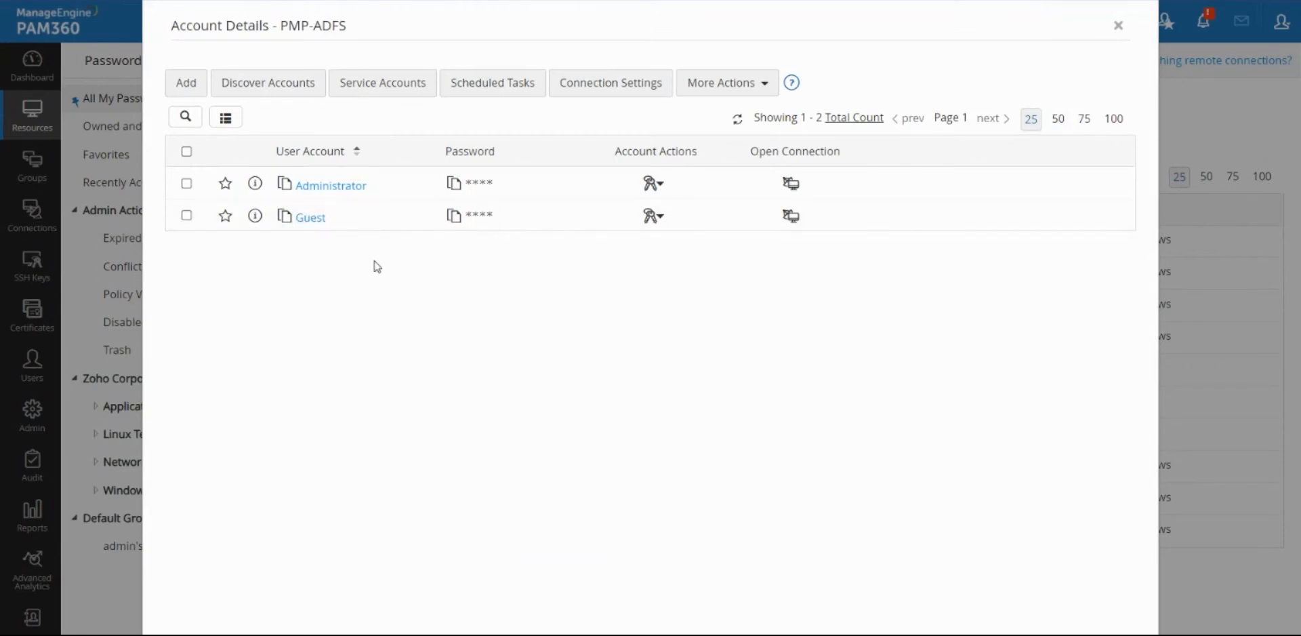
{"action": "mouse_move", "coordinate": [460, 259]}
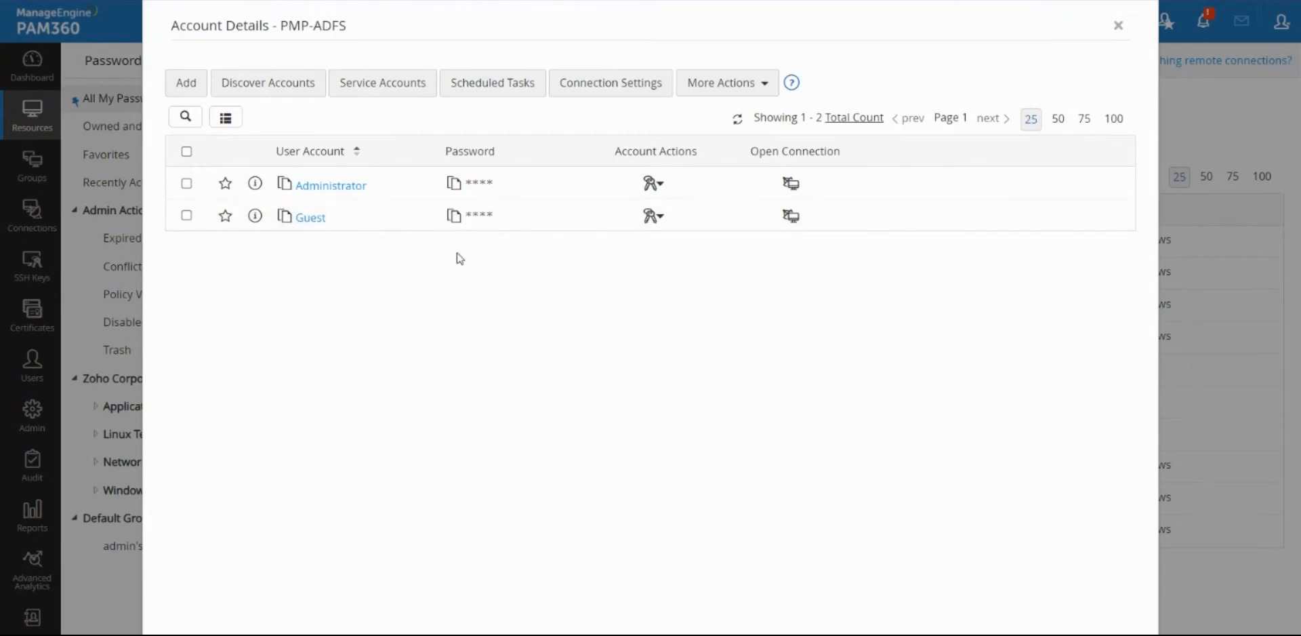
{"action": "mouse_move", "coordinate": [360, 223]}
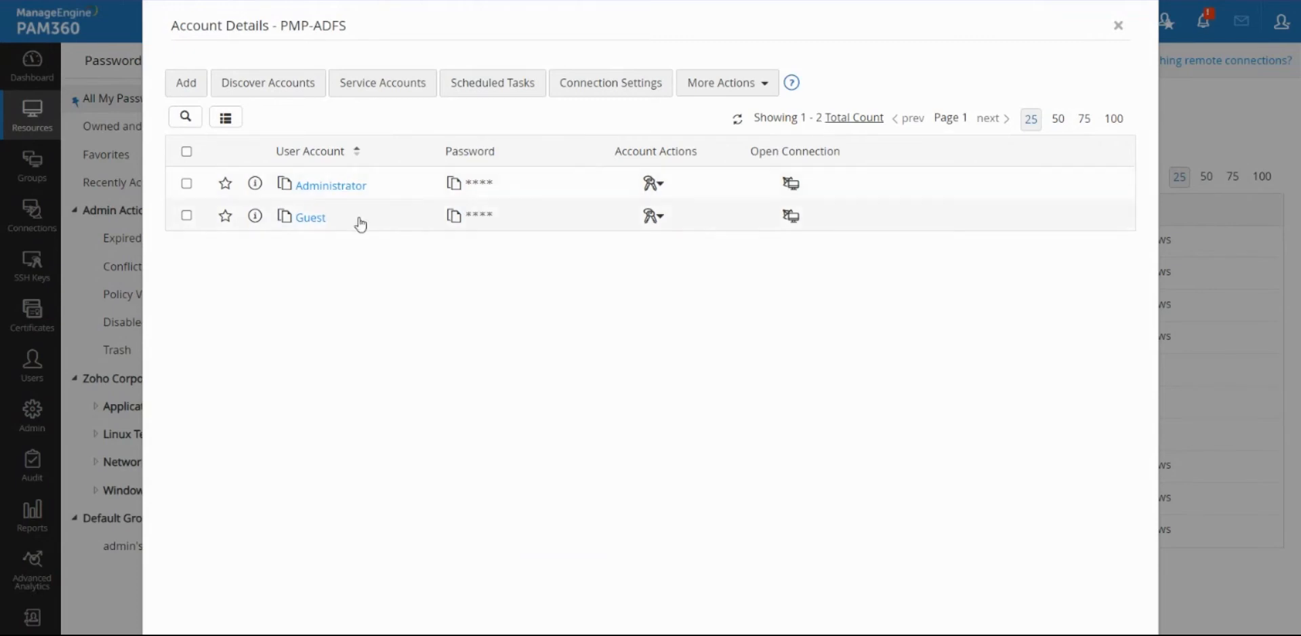
{"action": "left_click", "coordinate": [1118, 25]}
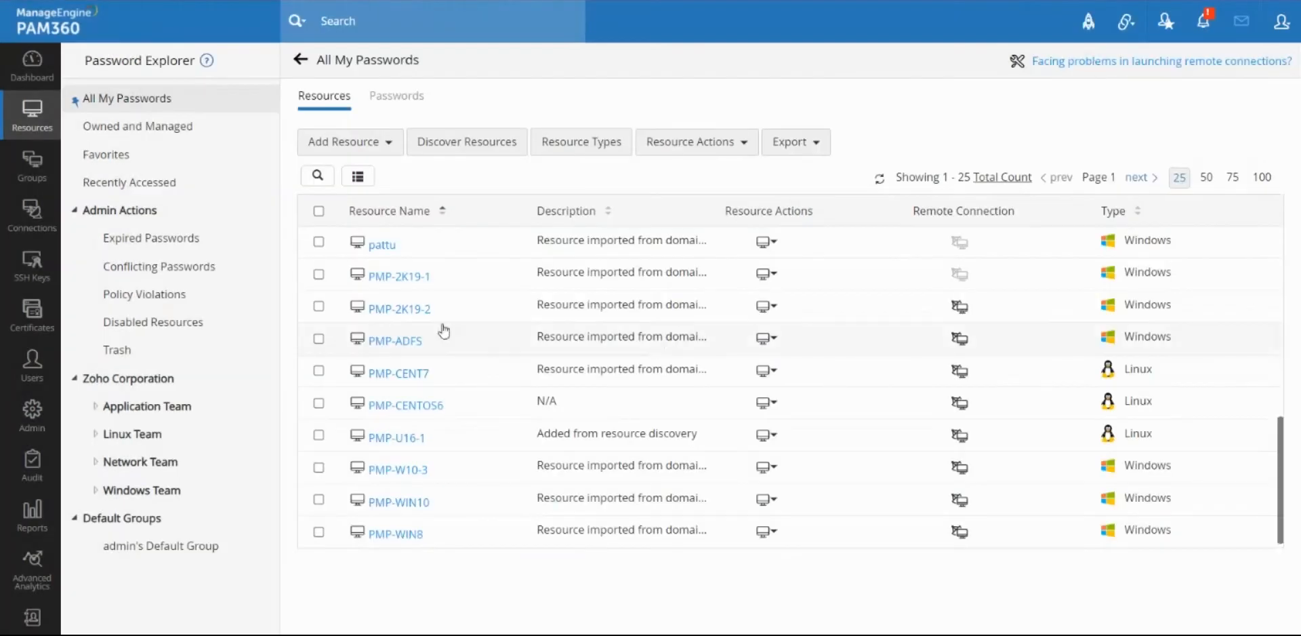
{"action": "left_click", "coordinate": [398, 310]}
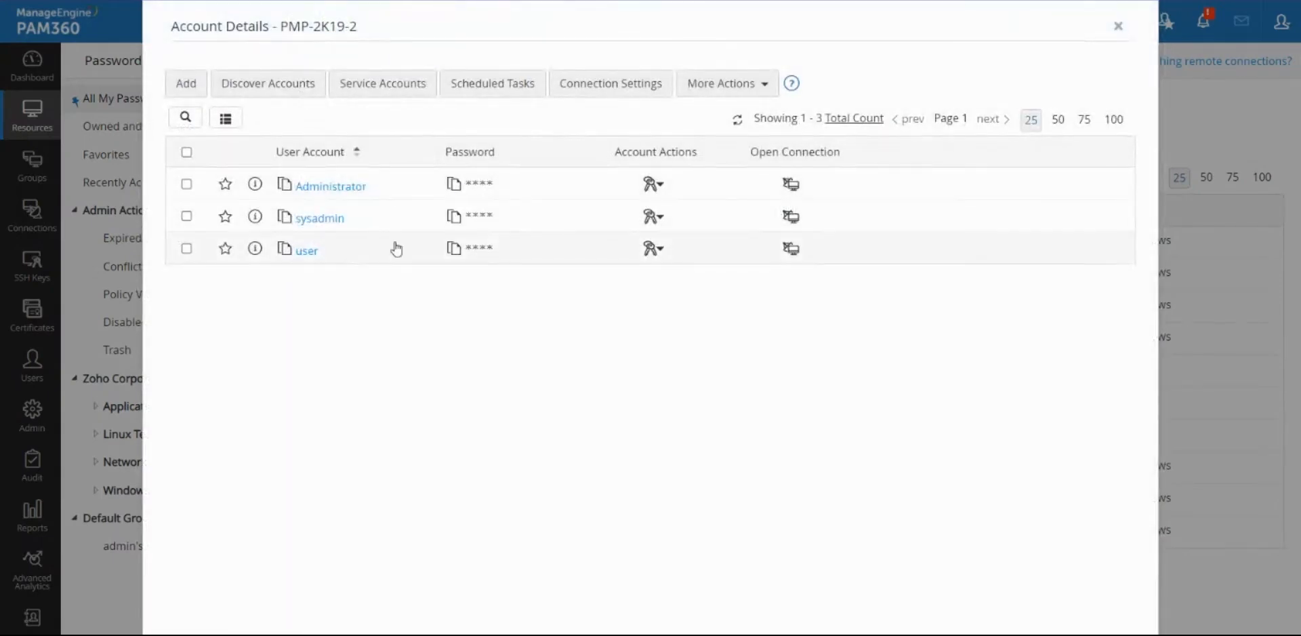
{"action": "mouse_move", "coordinate": [395, 318]}
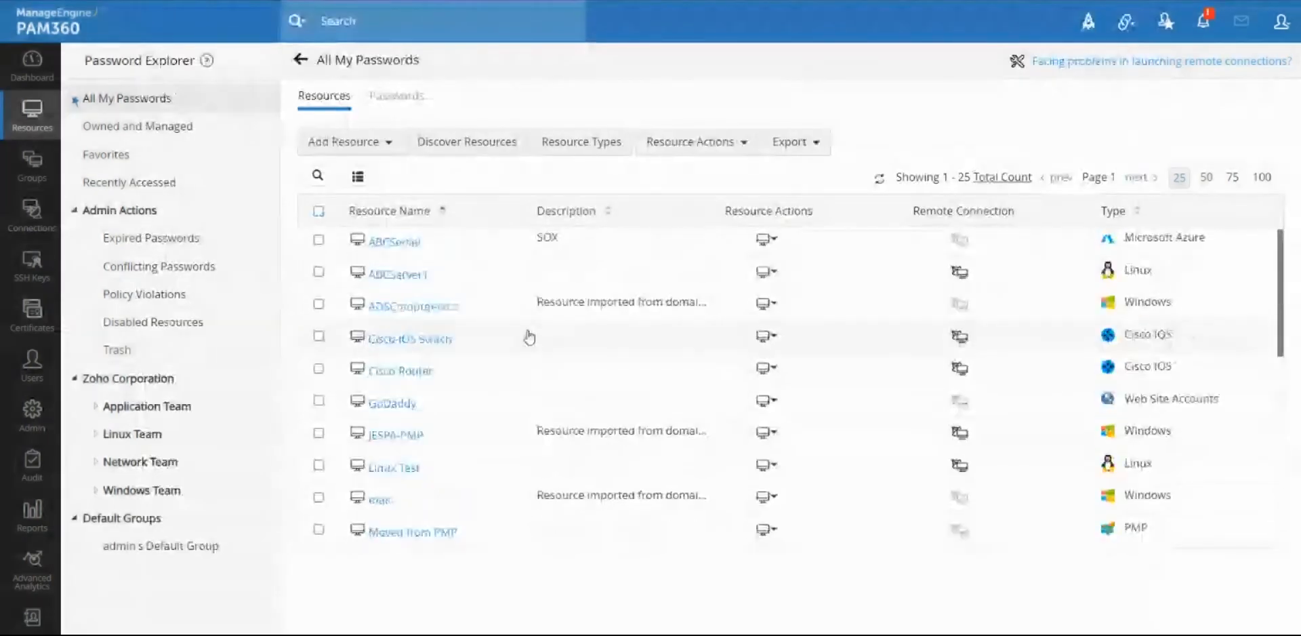
{"action": "type", "text": "Domain"}
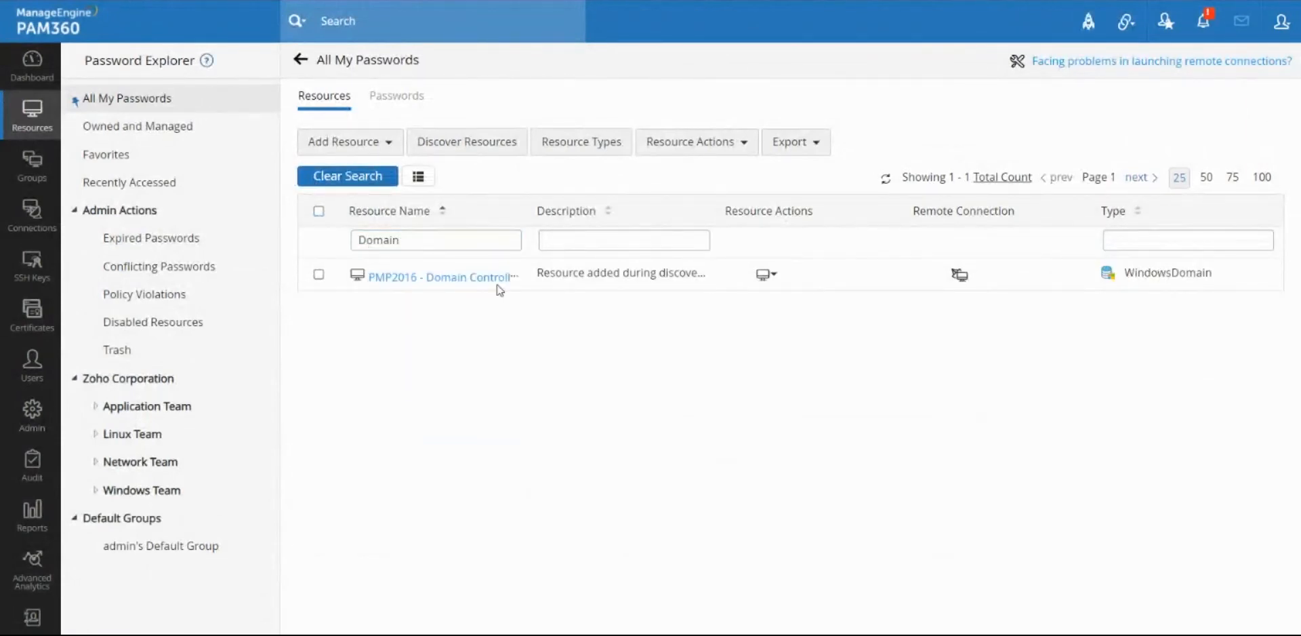
{"action": "mouse_move", "coordinate": [670, 284]}
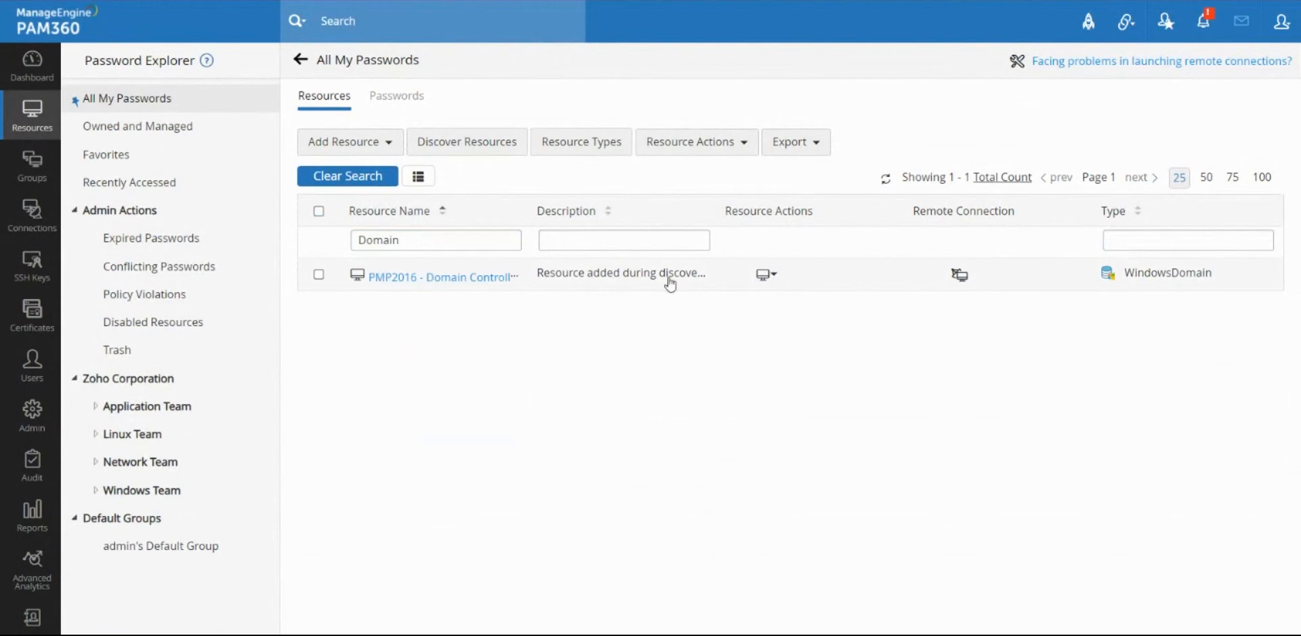
Open the PMP2016 - Domain Controller accounts and select the iisuser1 account
{"action": "left_click", "coordinate": [318, 274]}
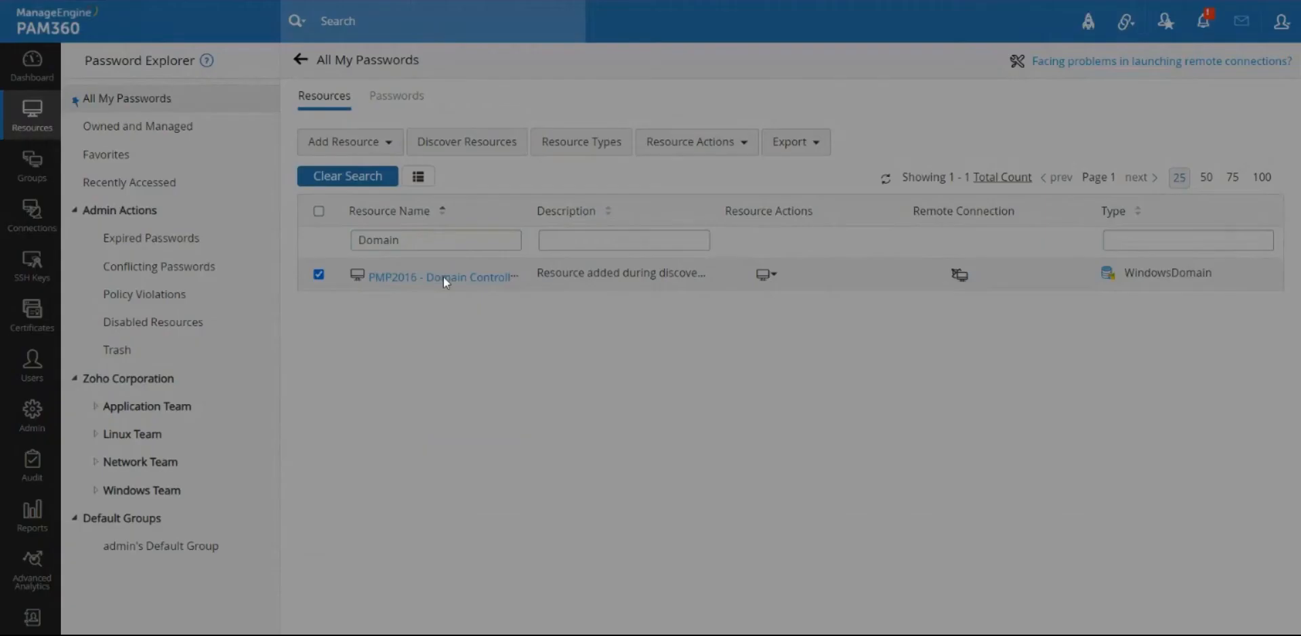
{"action": "left_click", "coordinate": [441, 276]}
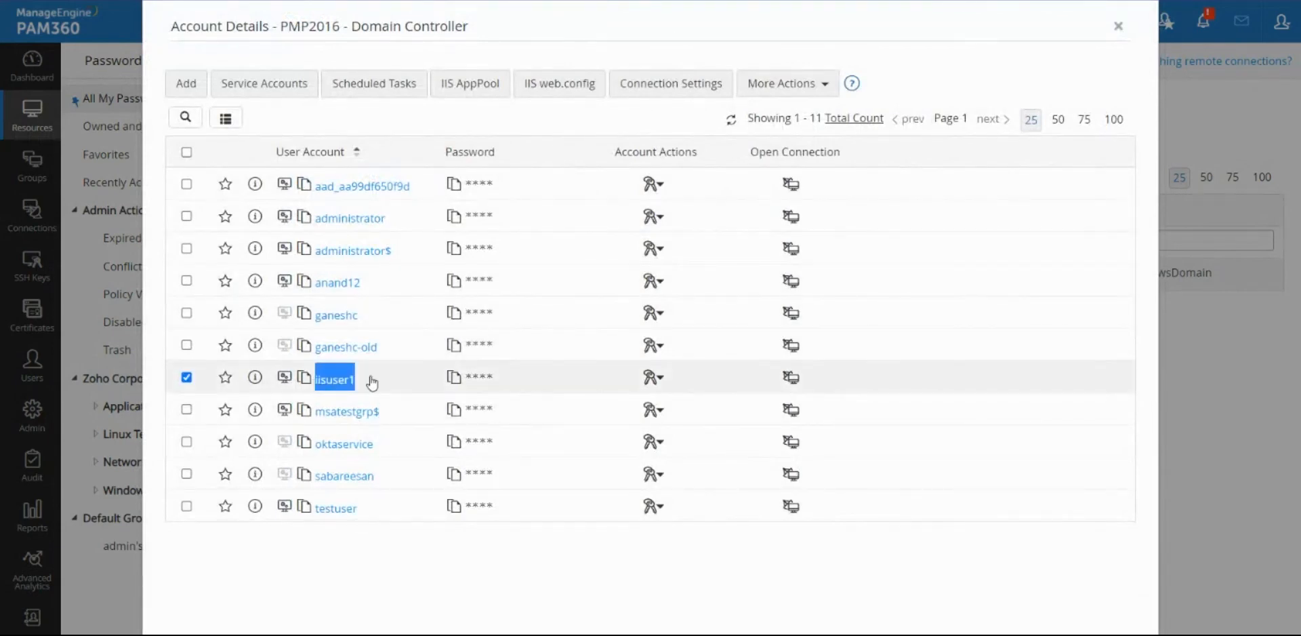
{"action": "left_click", "coordinate": [187, 377]}
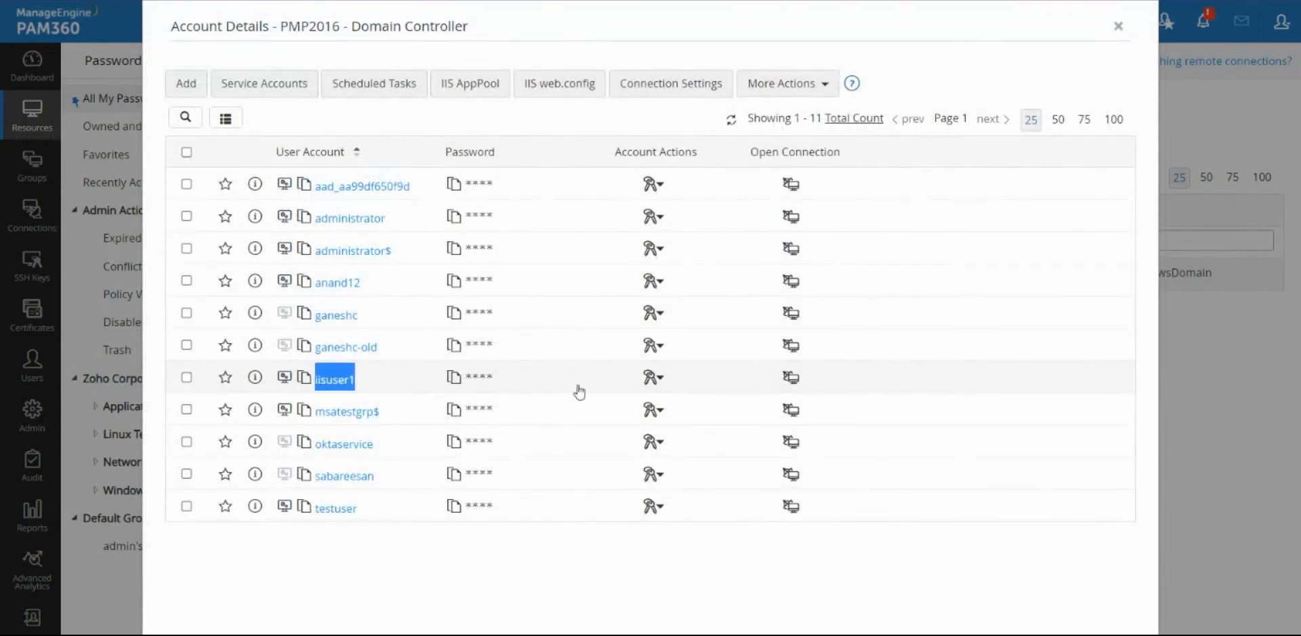
{"action": "mouse_move", "coordinate": [525, 410]}
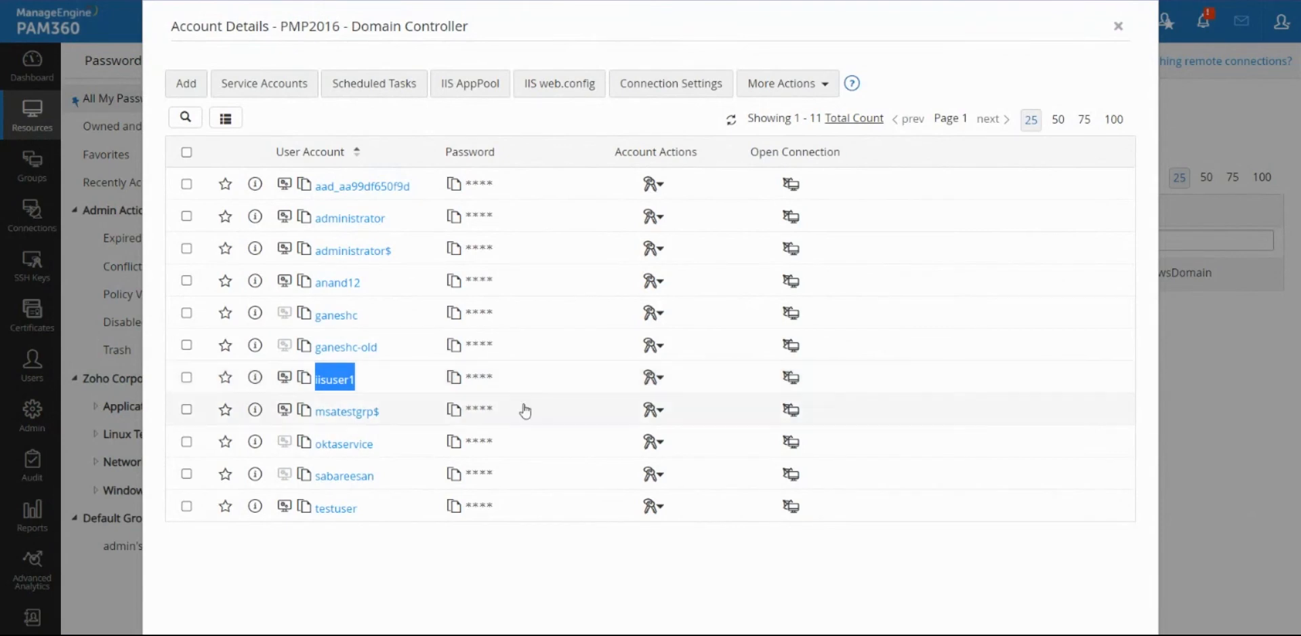
{"action": "mouse_move", "coordinate": [332, 388]}
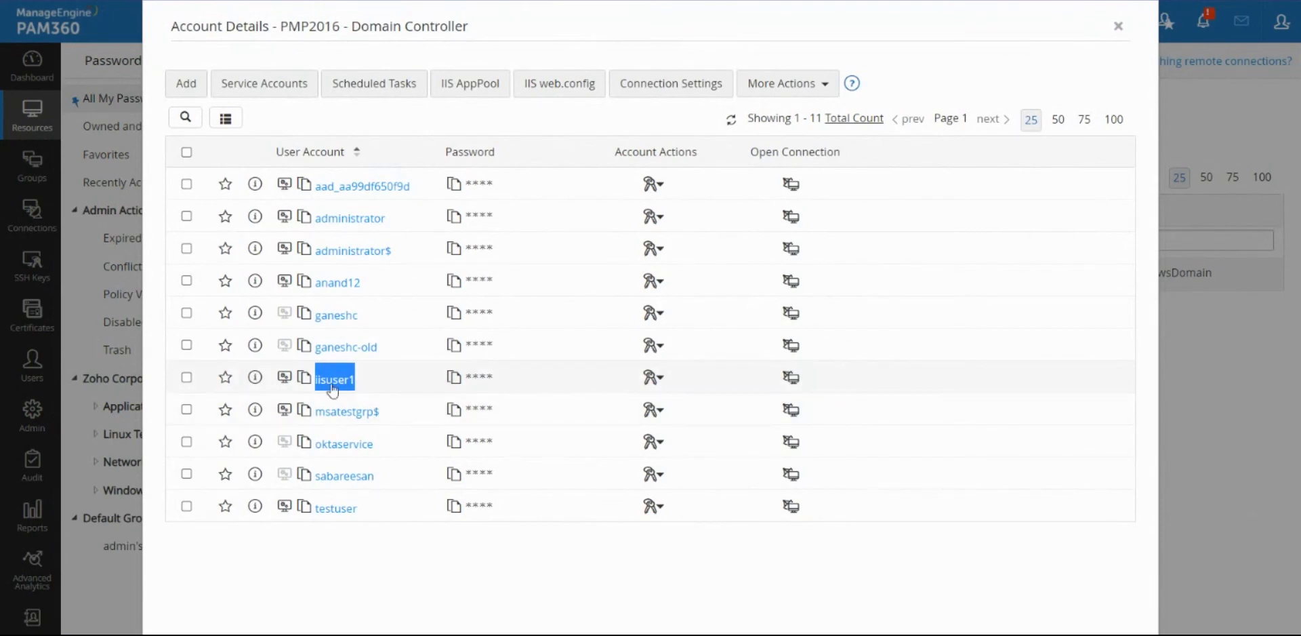
{"action": "mouse_move", "coordinate": [650, 386]}
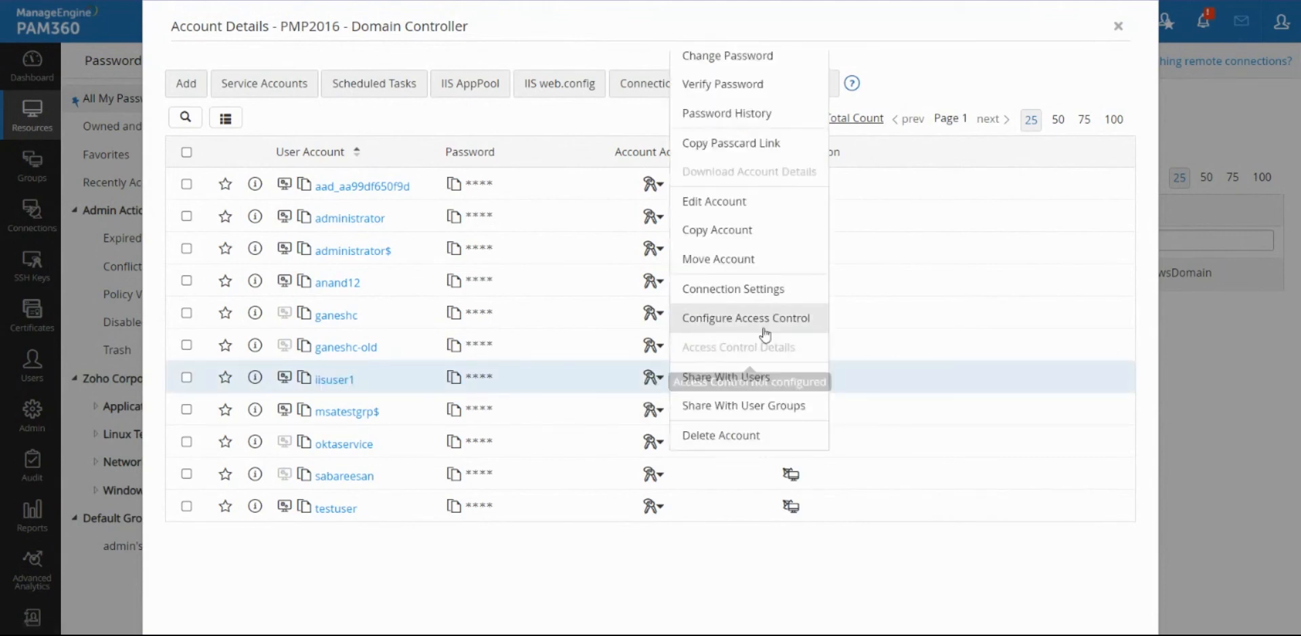
{"action": "left_click", "coordinate": [745, 318]}
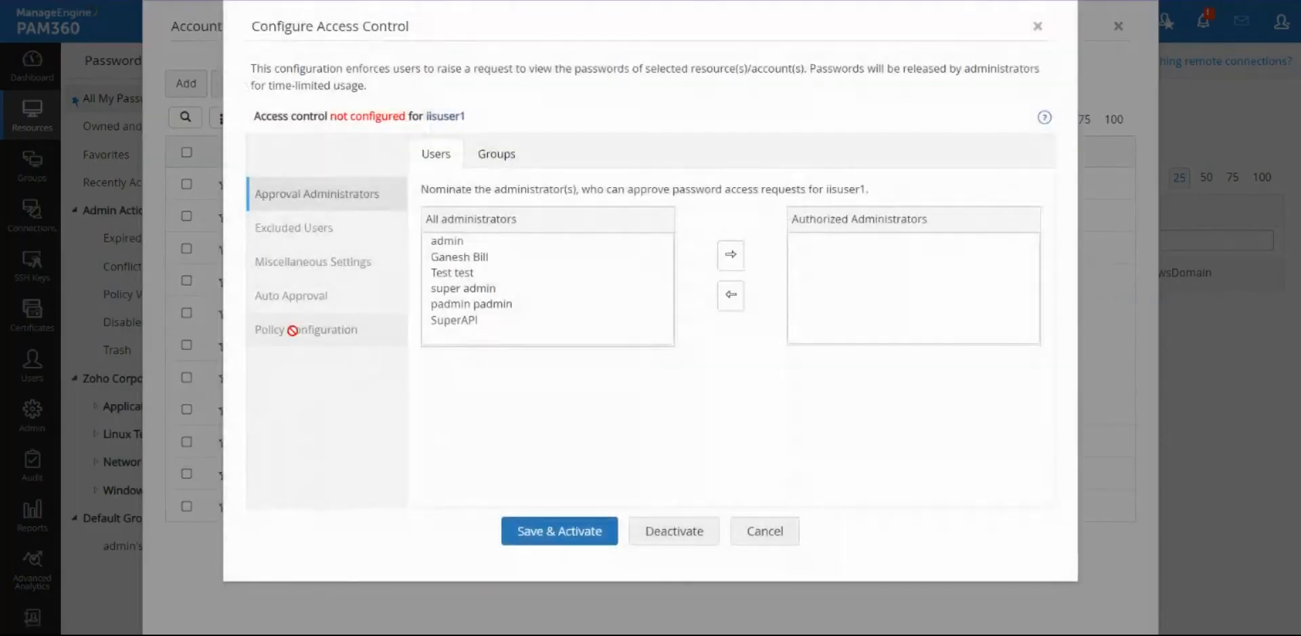
{"action": "mouse_move", "coordinate": [666, 447]}
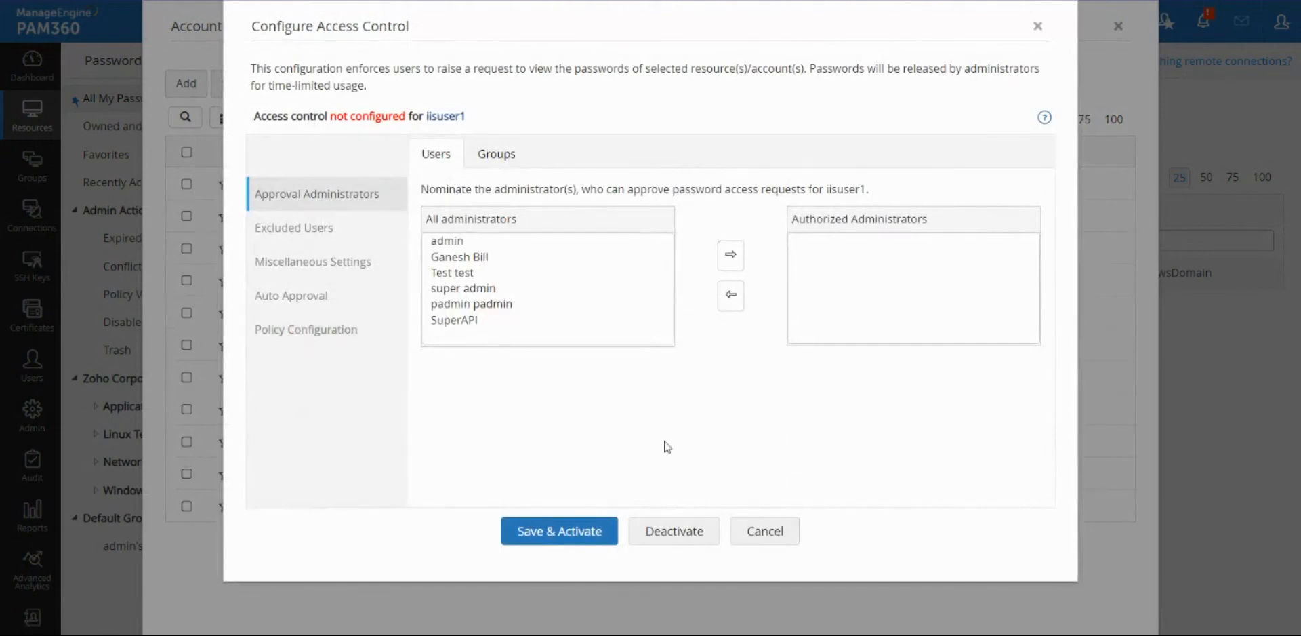
{"action": "left_click", "coordinate": [765, 530]}
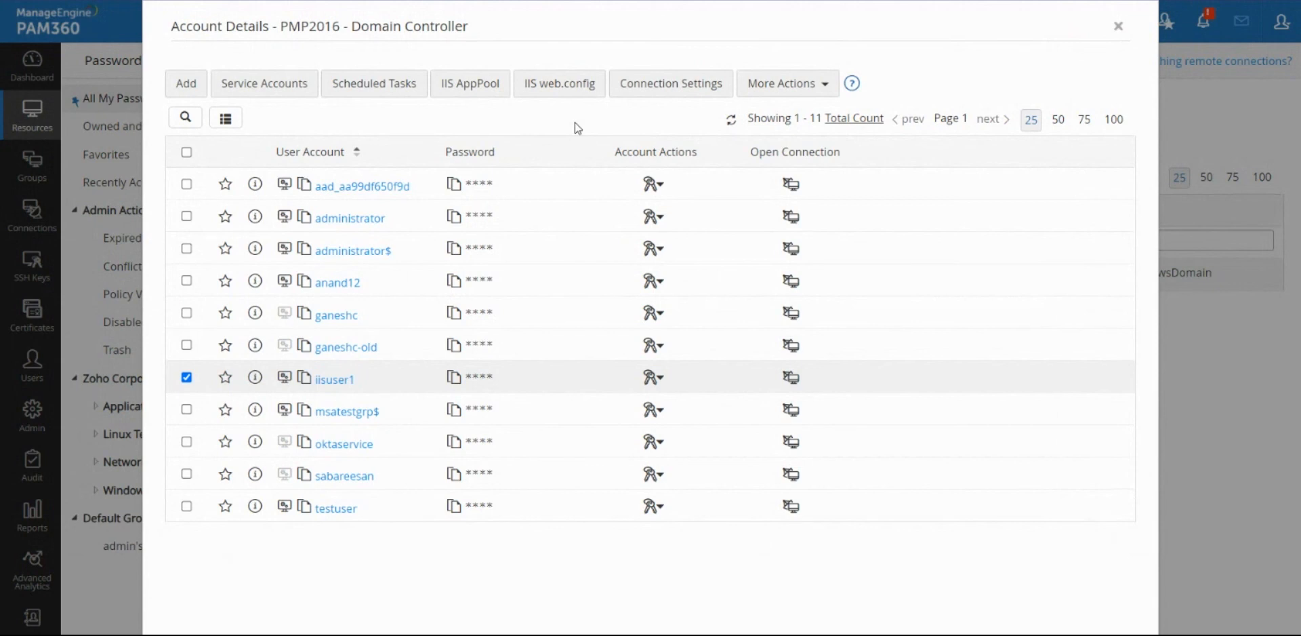
{"action": "mouse_move", "coordinate": [339, 386]}
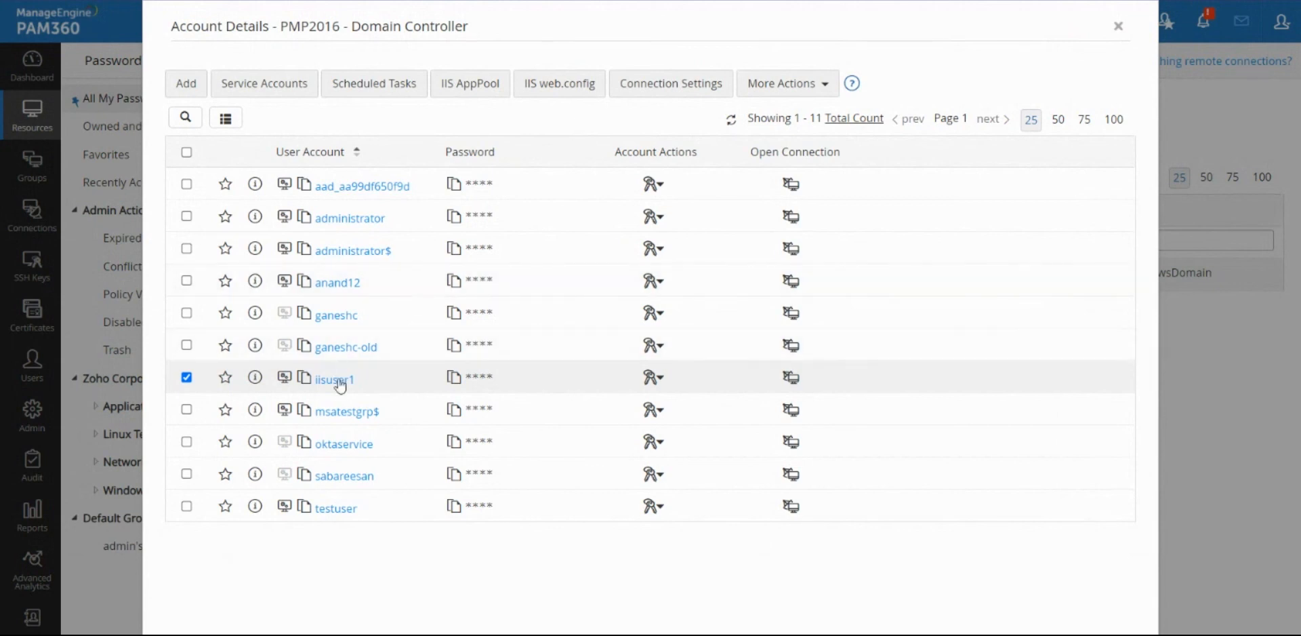
Highlight the iisuser1 account name, then go to the Admin settings
{"action": "double_click", "coordinate": [333, 380]}
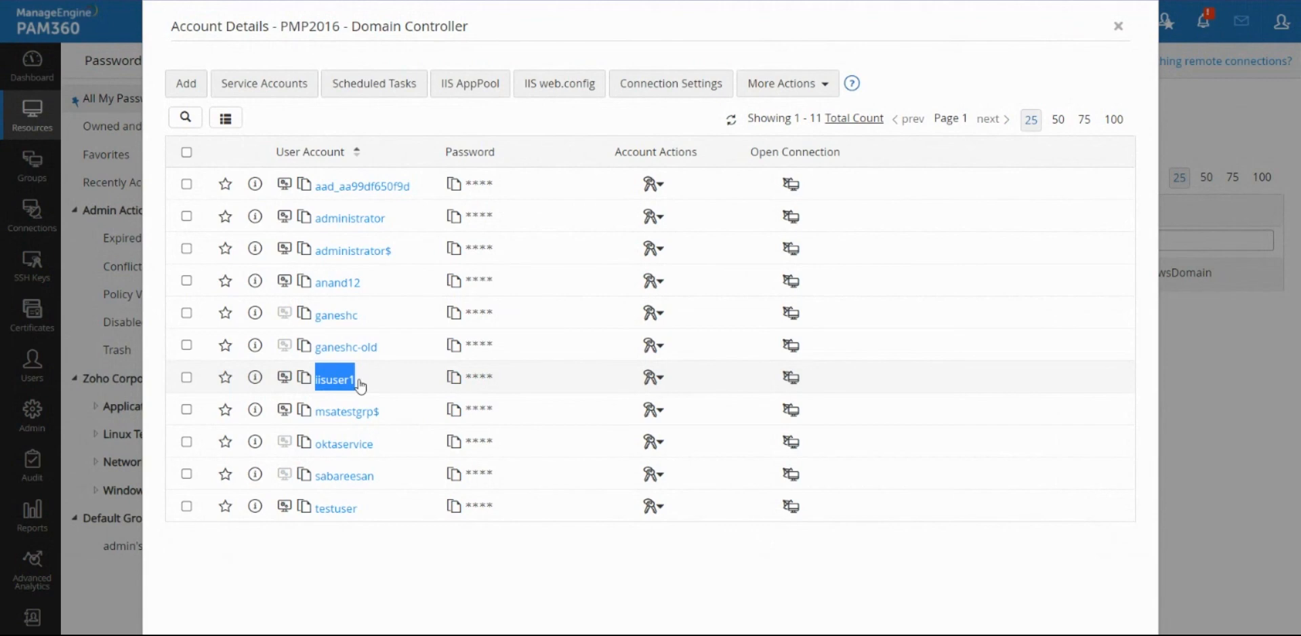
{"action": "mouse_move", "coordinate": [399, 395]}
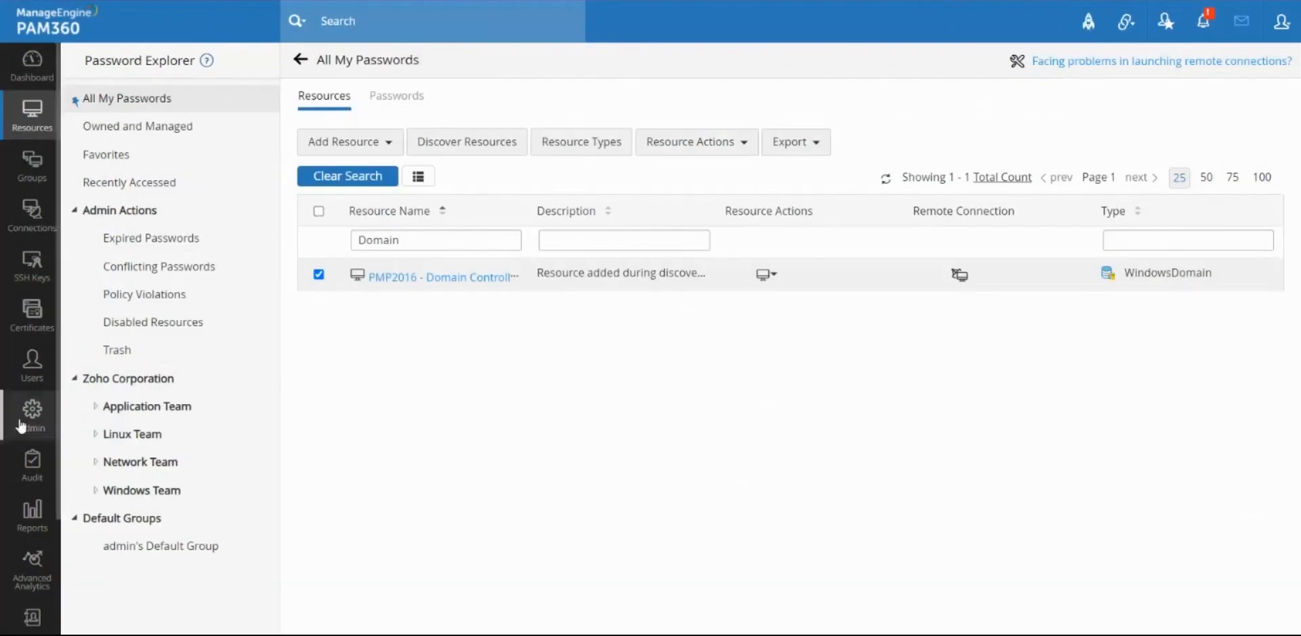
{"action": "left_click", "coordinate": [30, 413]}
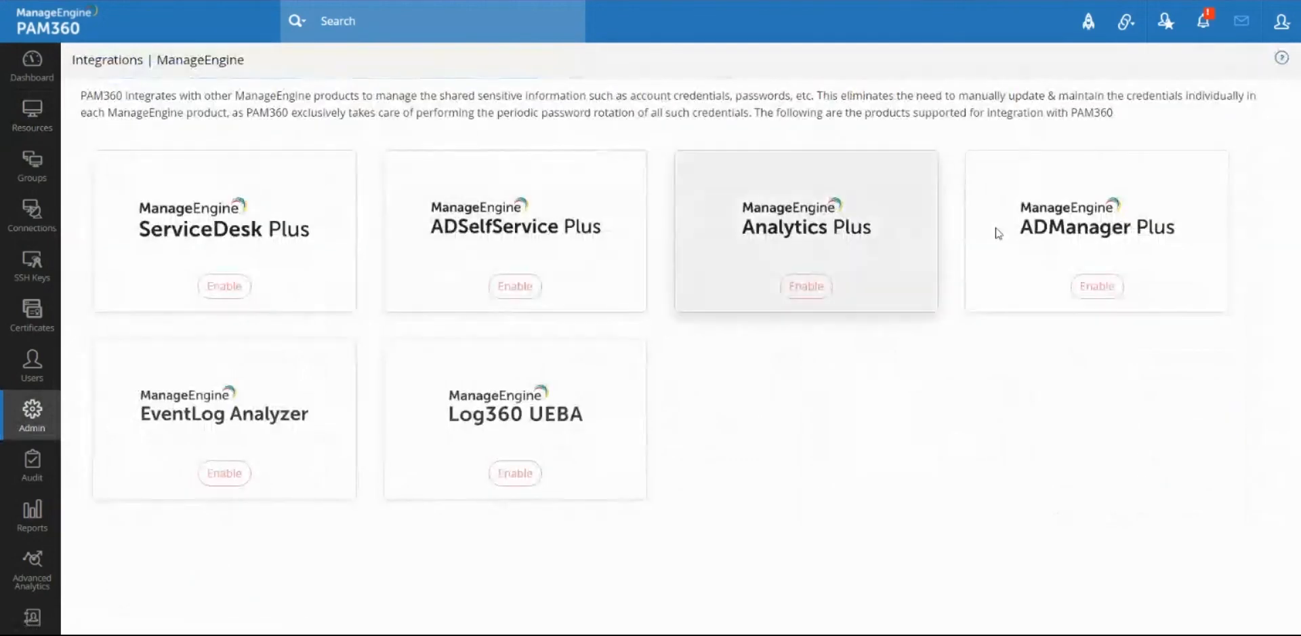
{"action": "left_click", "coordinate": [1096, 286]}
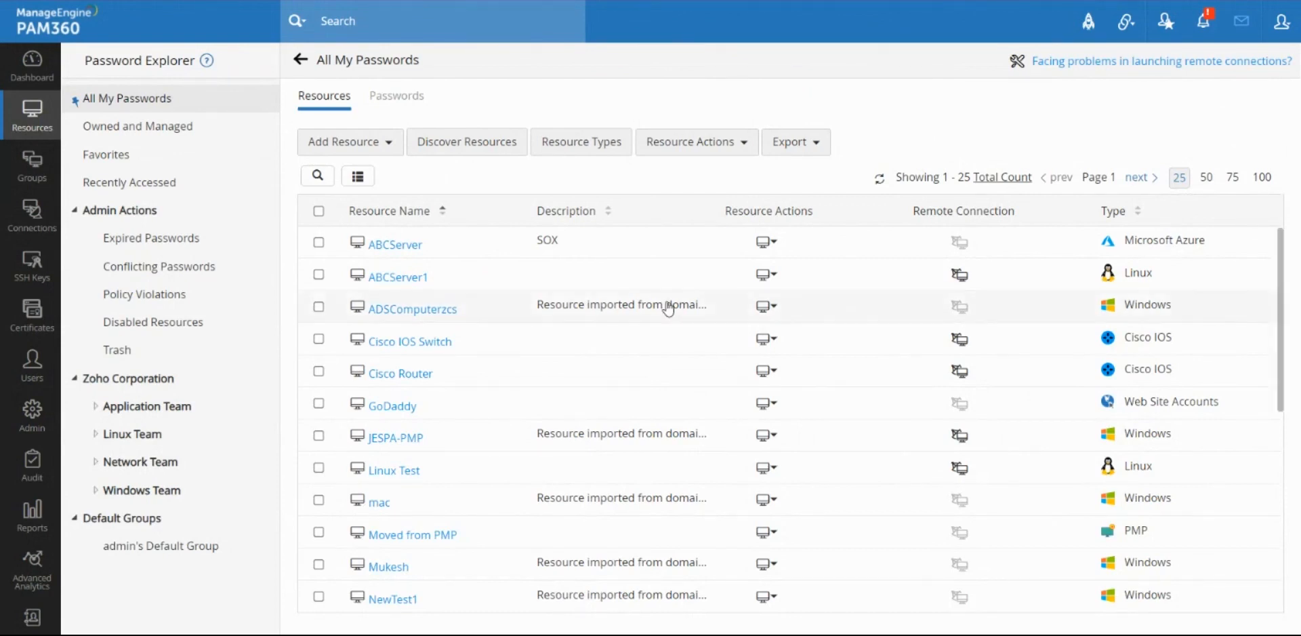
{"action": "scroll", "scroll_direction": "down", "scroll_amount": 3}
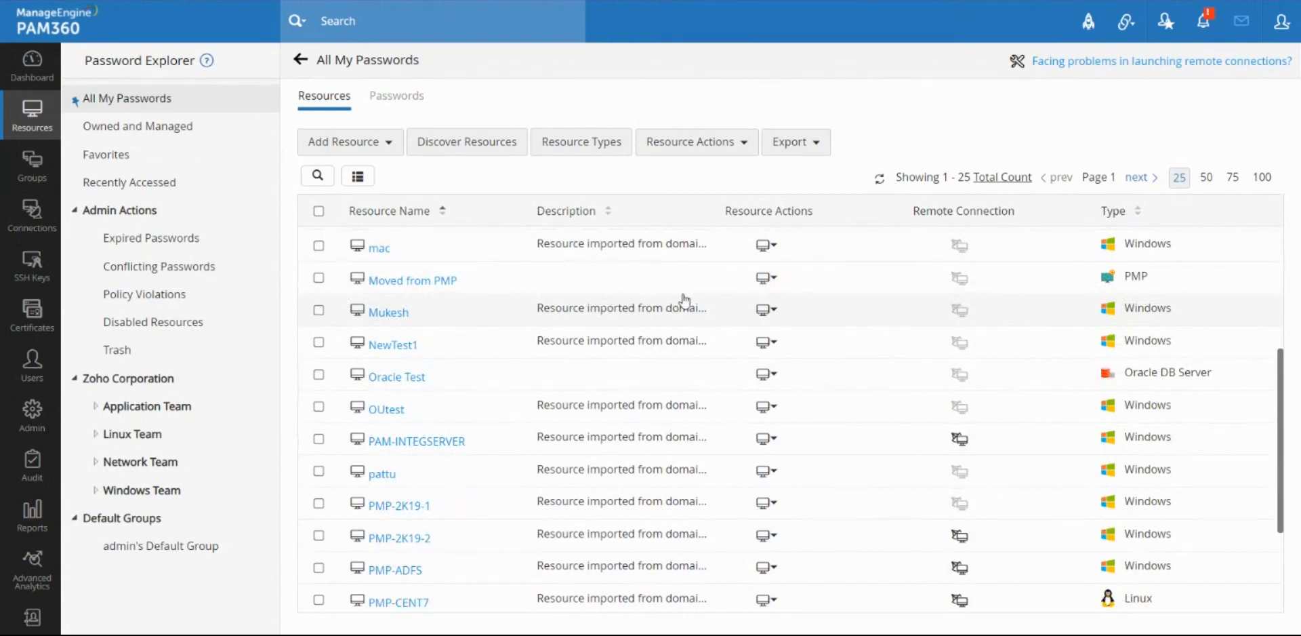
{"action": "scroll", "scroll_direction": "down", "scroll_amount": 3}
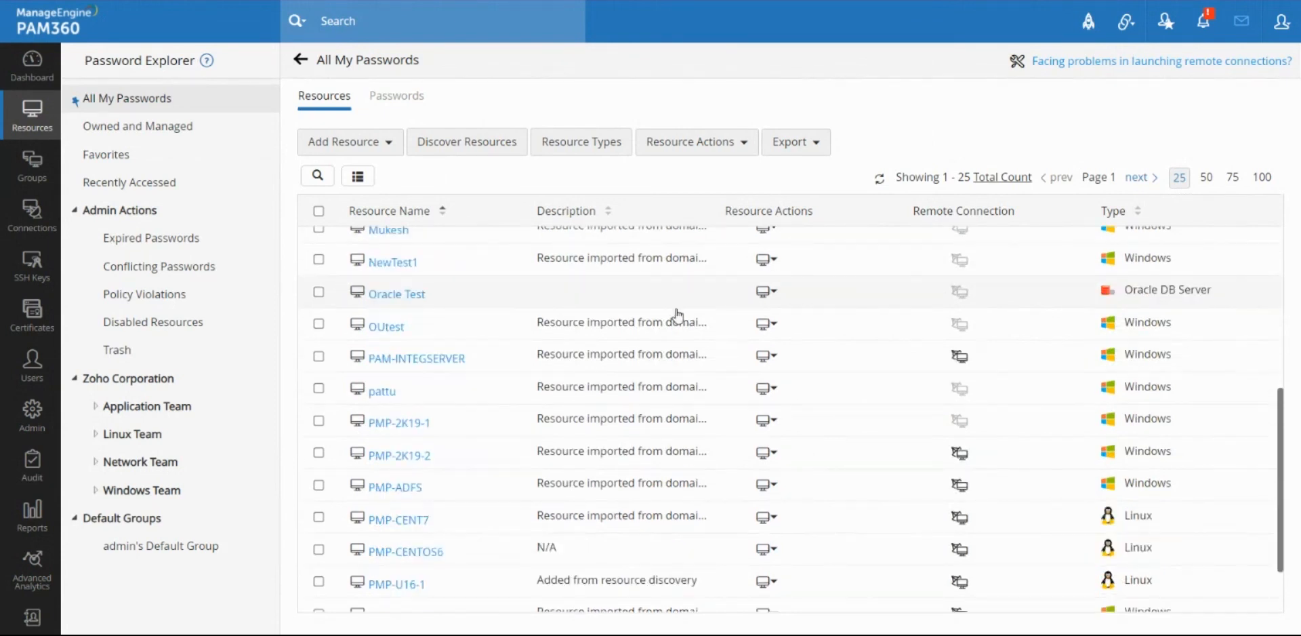
{"action": "scroll", "scroll_direction": "down", "scroll_amount": 3}
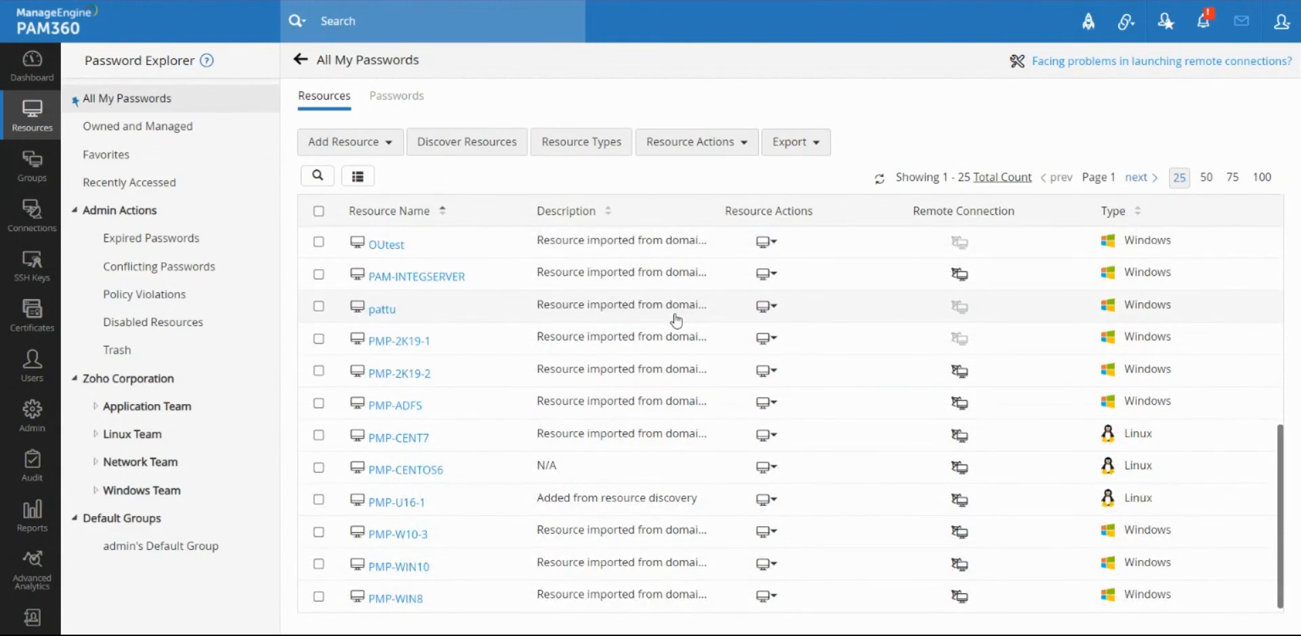
{"action": "mouse_move", "coordinate": [611, 341]}
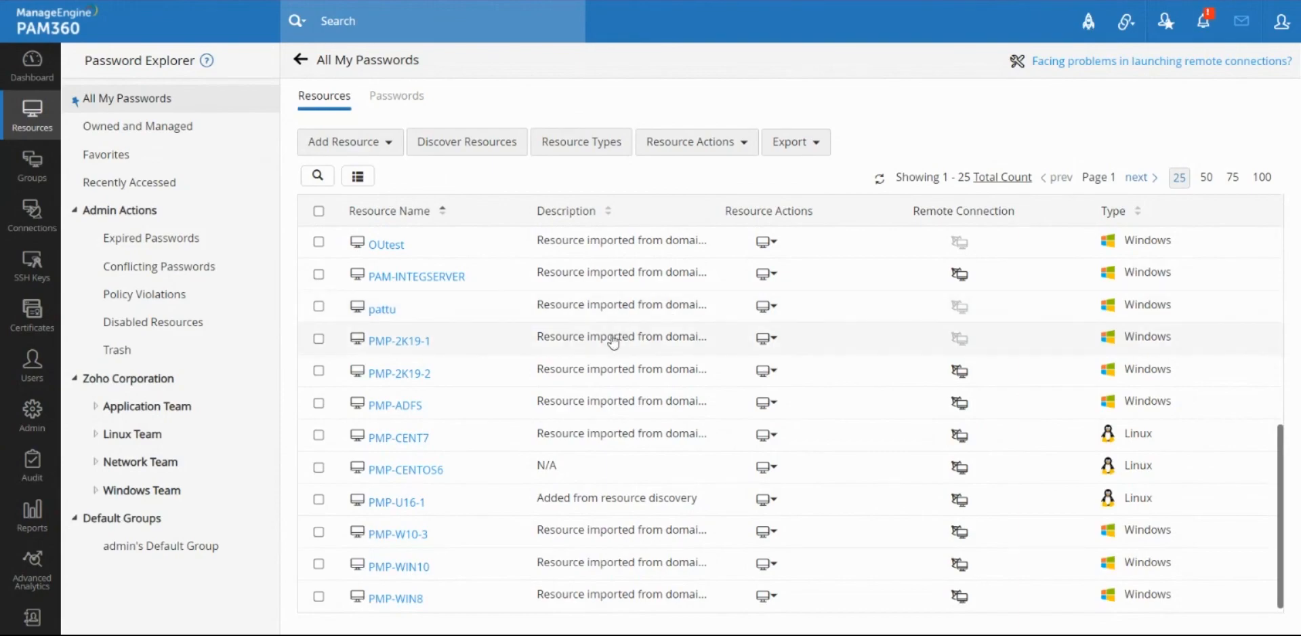